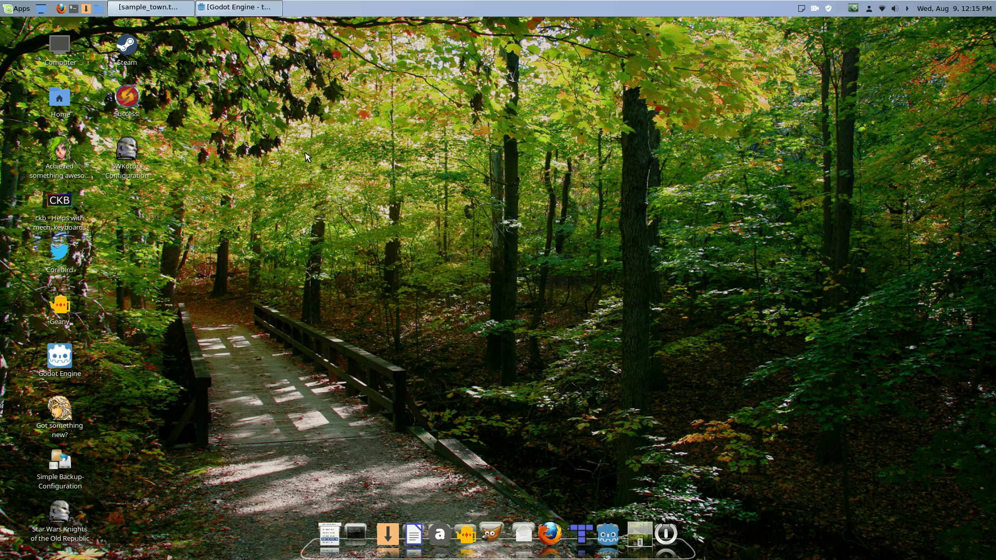
{"action": "mouse_move", "coordinate": [311, 162]}
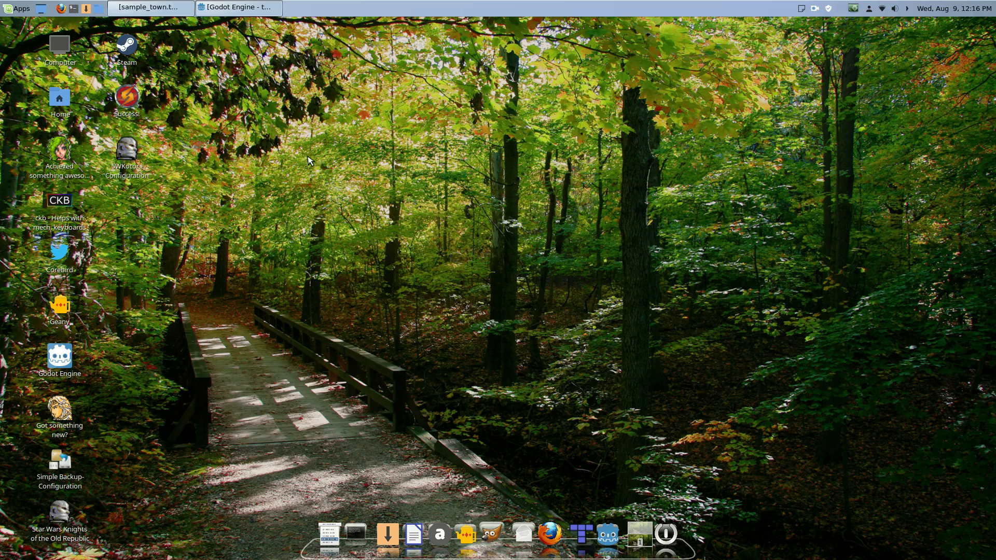
{"action": "mouse_move", "coordinate": [413, 213]}
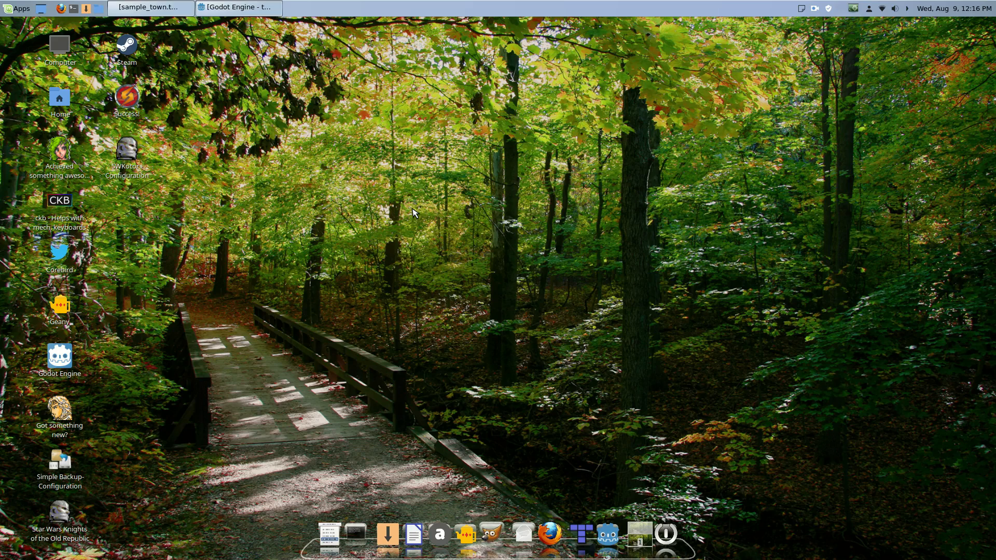
{"action": "mouse_move", "coordinate": [409, 208]}
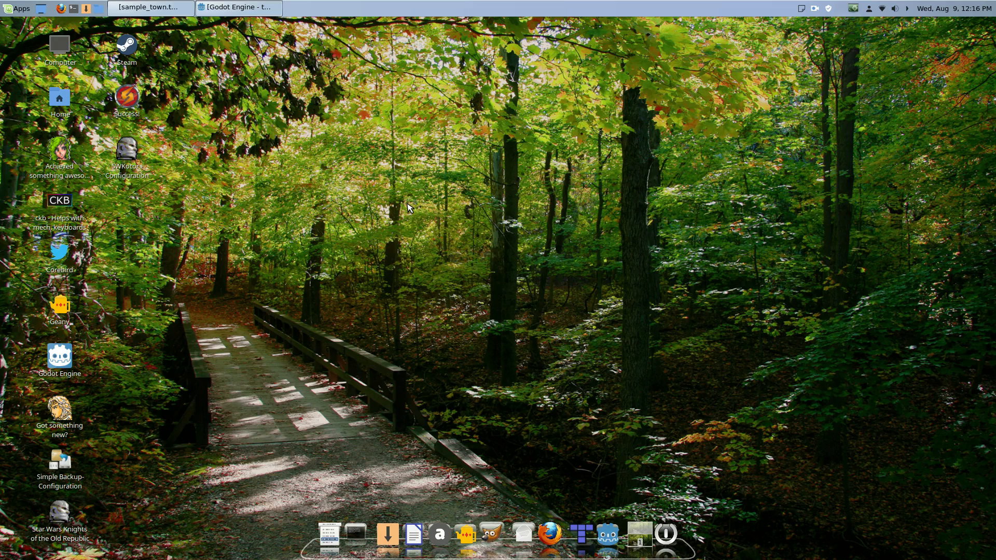
{"action": "mouse_move", "coordinate": [411, 200]}
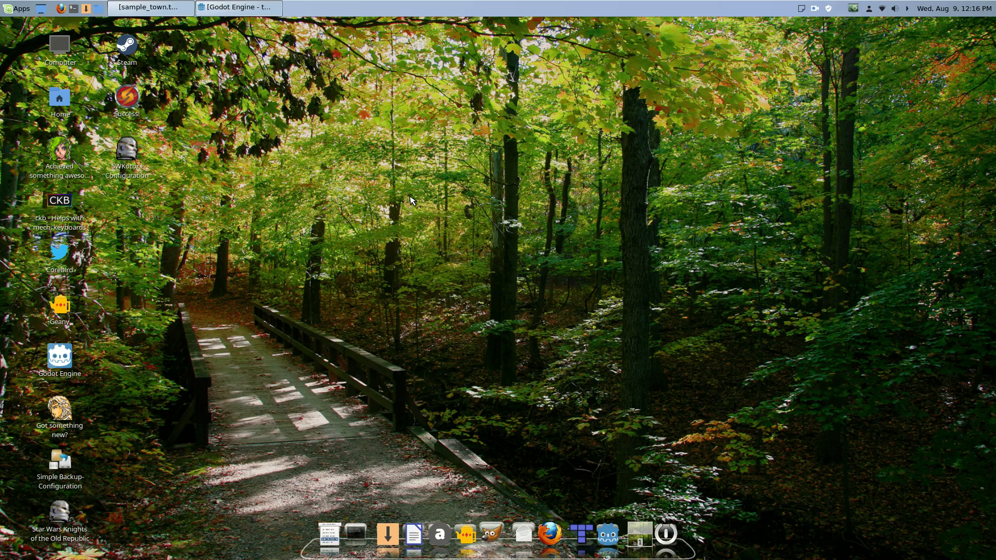
{"action": "mouse_move", "coordinate": [235, 150]}
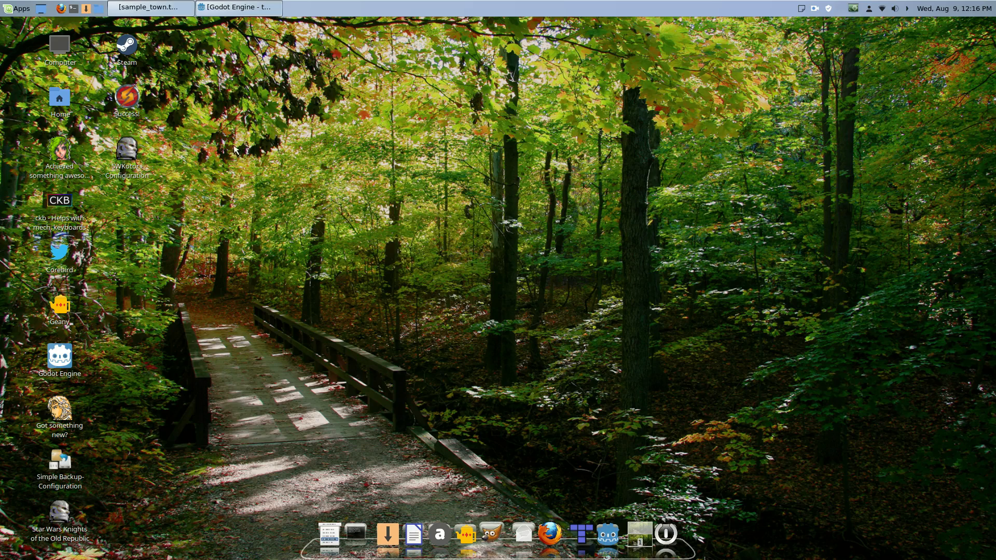
{"action": "mouse_move", "coordinate": [341, 153]}
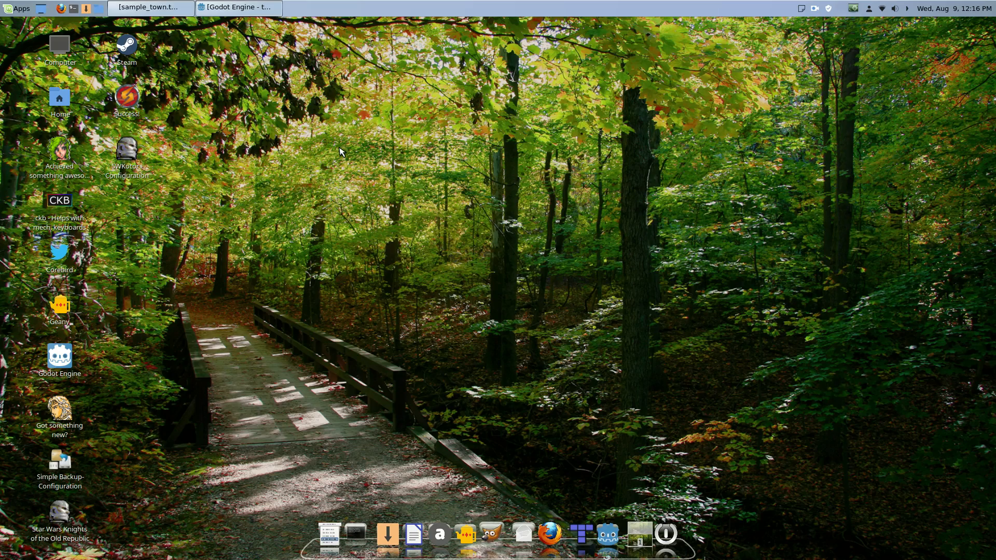
- Show the sample_town.tsx tileset tab in Tiled and browse its File and Help menus
{"action": "left_click", "coordinate": [151, 8]}
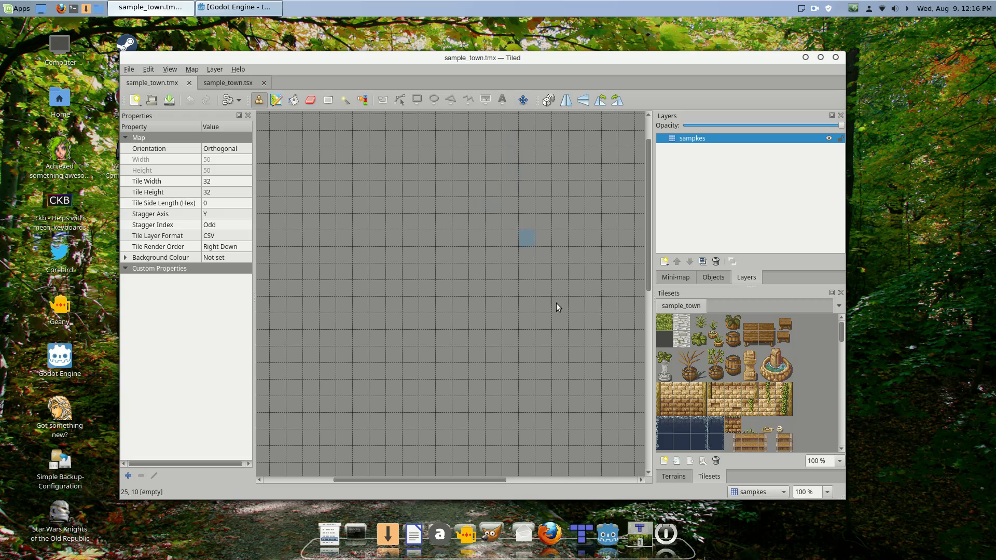
{"action": "scroll", "scroll_direction": "down", "scroll_amount": 3}
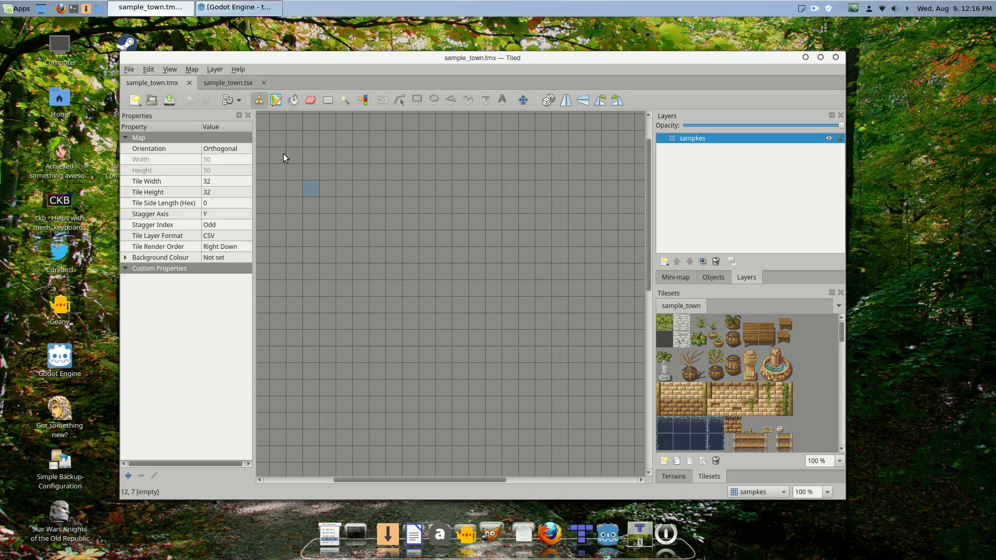
{"action": "left_click", "coordinate": [227, 83]}
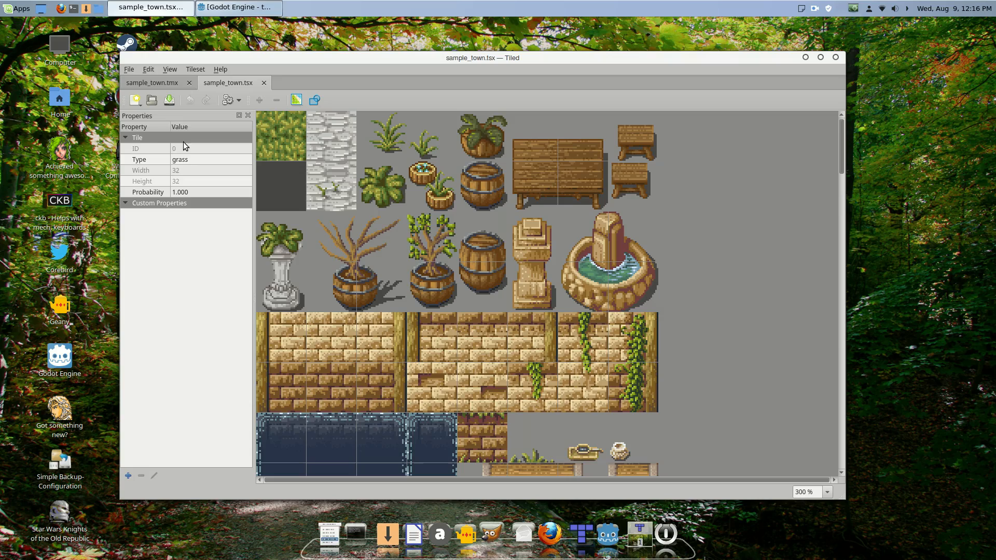
{"action": "left_click", "coordinate": [129, 69]}
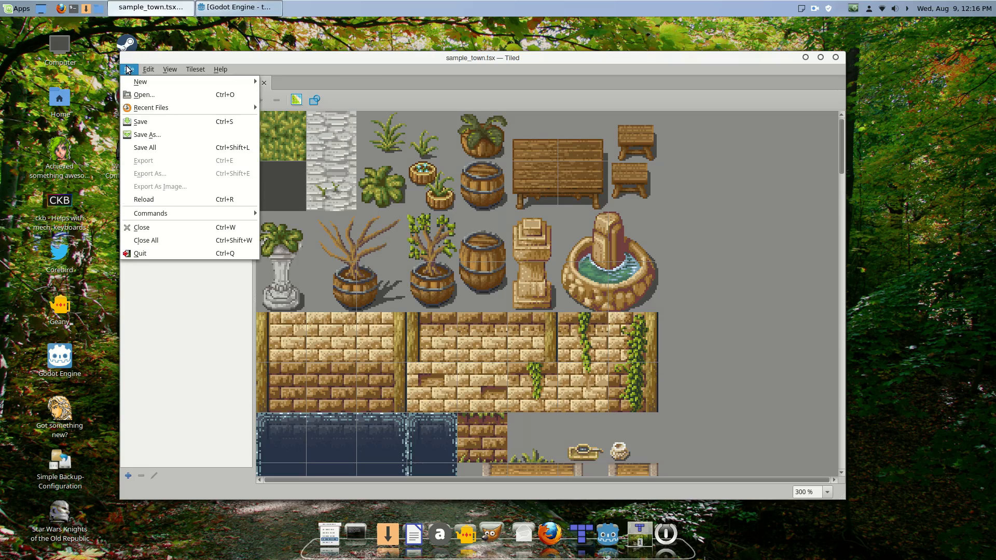
{"action": "left_click", "coordinate": [220, 68]}
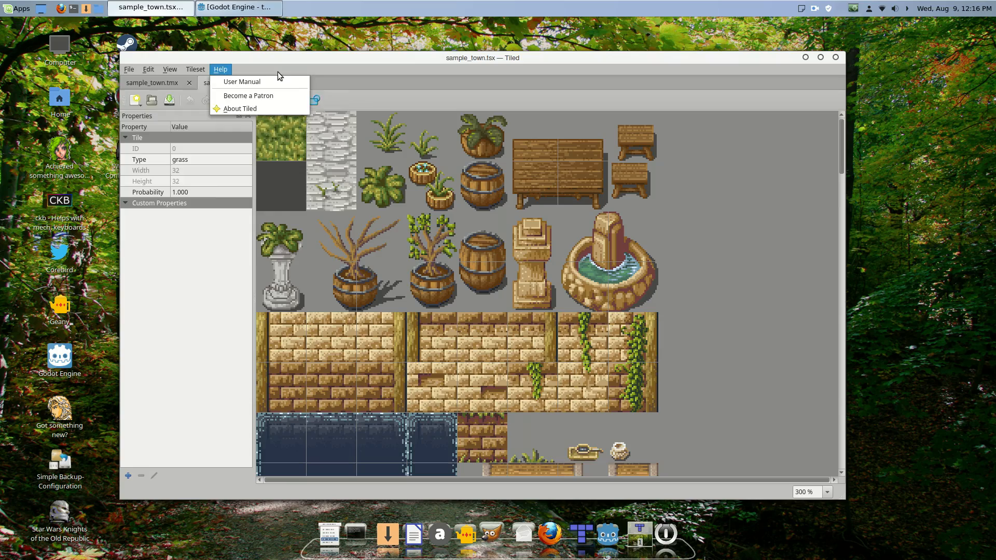
- Create a new tileset named thing using magecity.png as its source image
{"action": "left_click", "coordinate": [129, 68]}
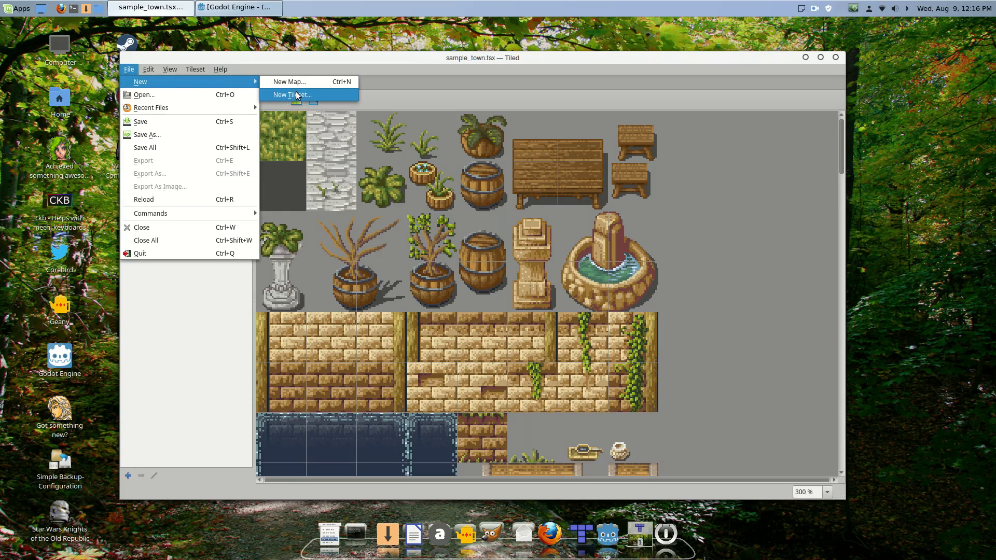
{"action": "left_click", "coordinate": [290, 94]}
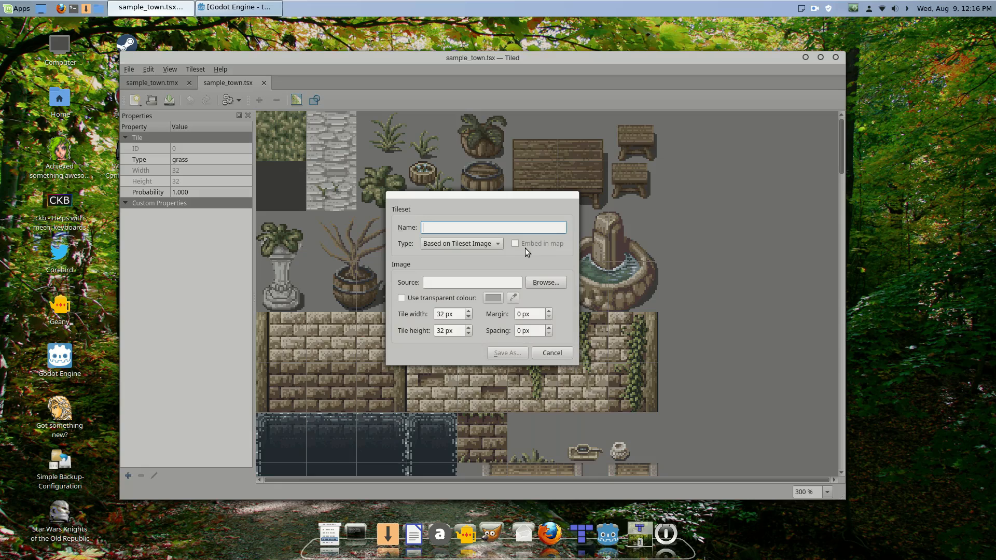
{"action": "left_click", "coordinate": [461, 243]}
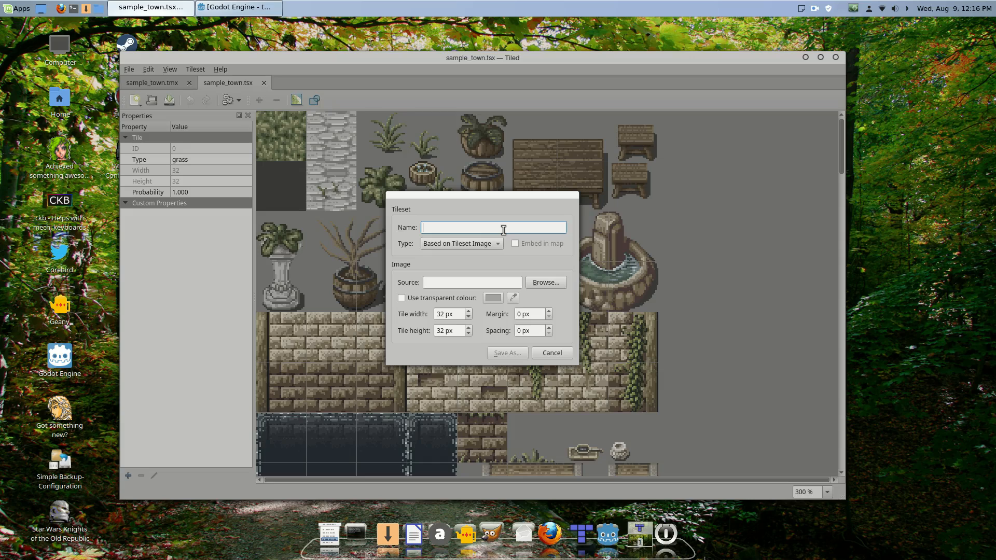
{"action": "type", "text": "thing"}
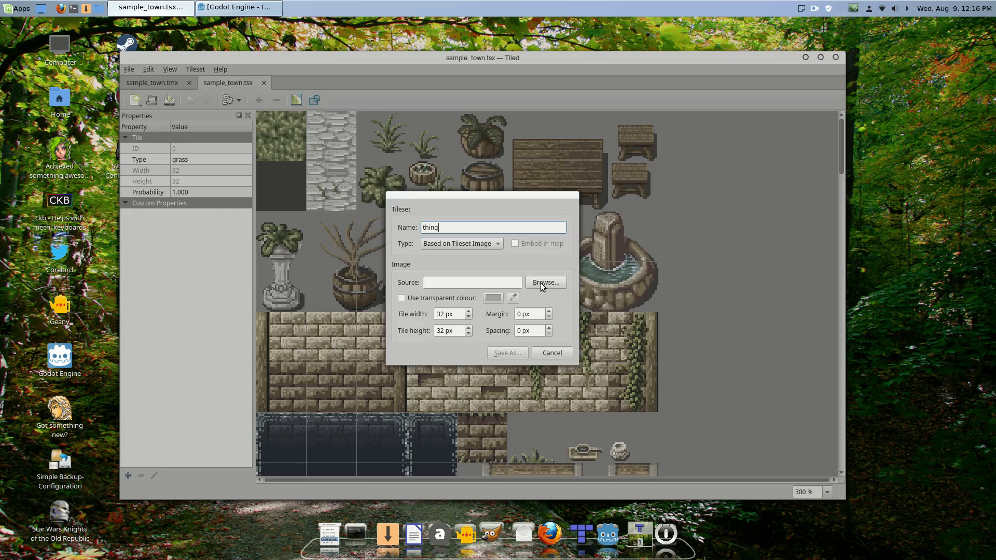
{"action": "left_click", "coordinate": [545, 282]}
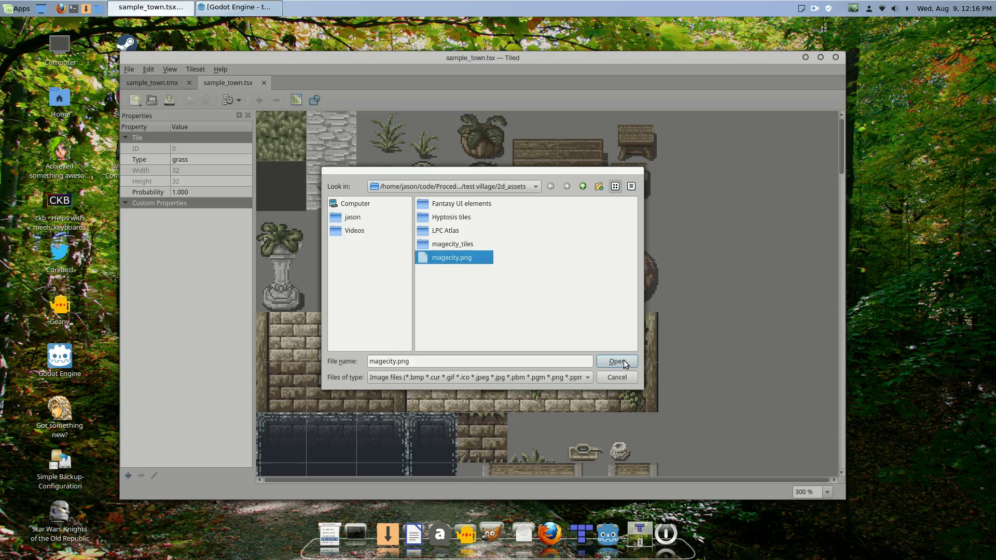
{"action": "left_click", "coordinate": [615, 361]}
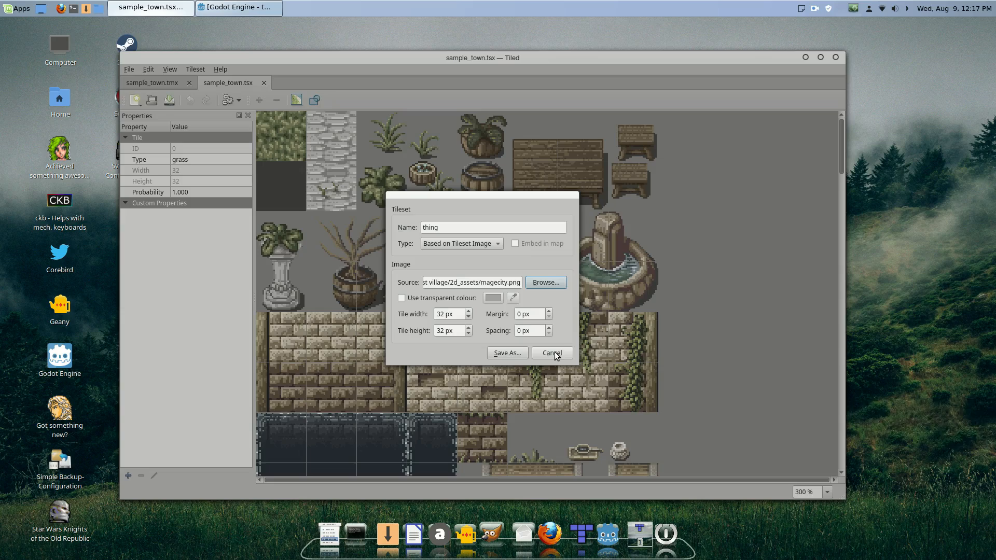
- Save the new tileset as thing.tsx
{"action": "left_click", "coordinate": [508, 353]}
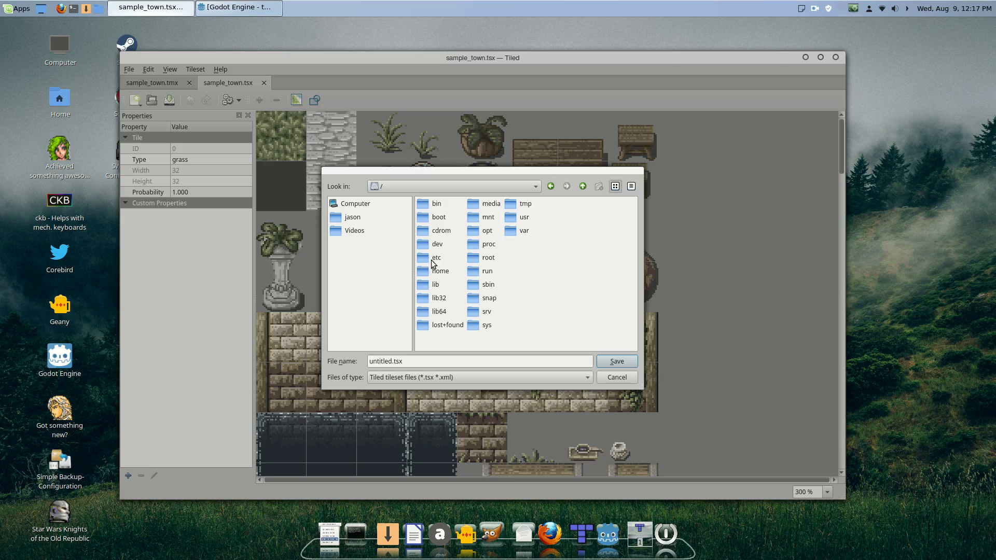
{"action": "mouse_move", "coordinate": [522, 232]}
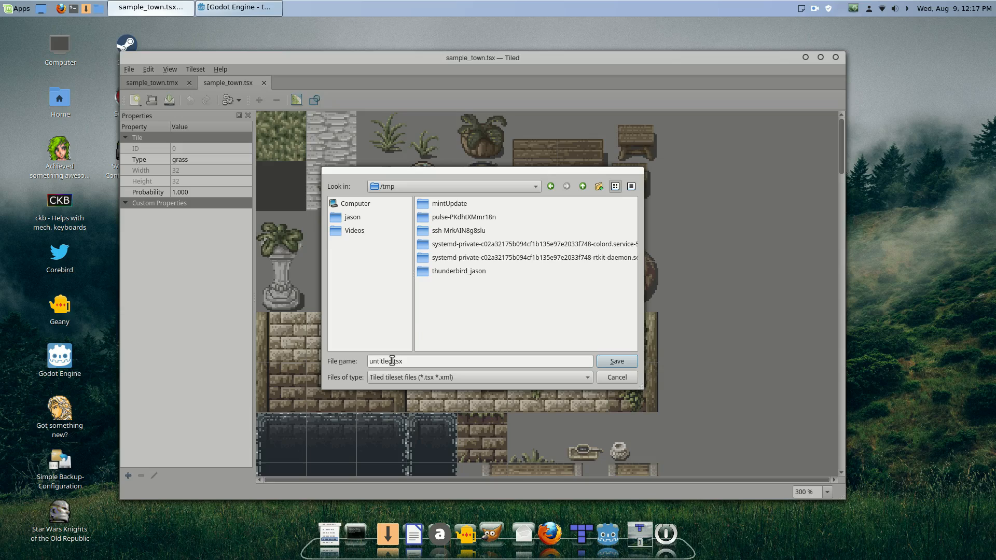
{"action": "type", "text": "thing.tsx"}
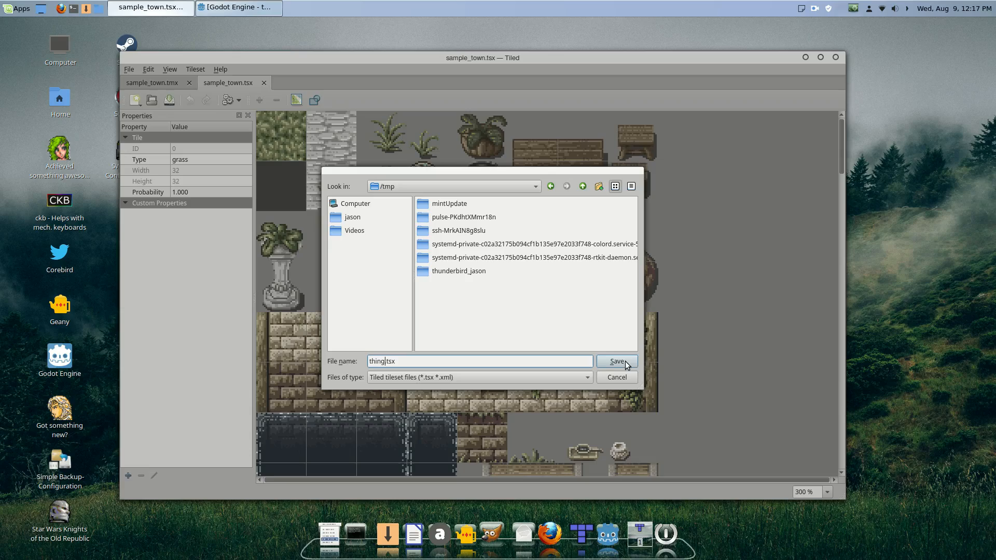
{"action": "left_click", "coordinate": [614, 361]}
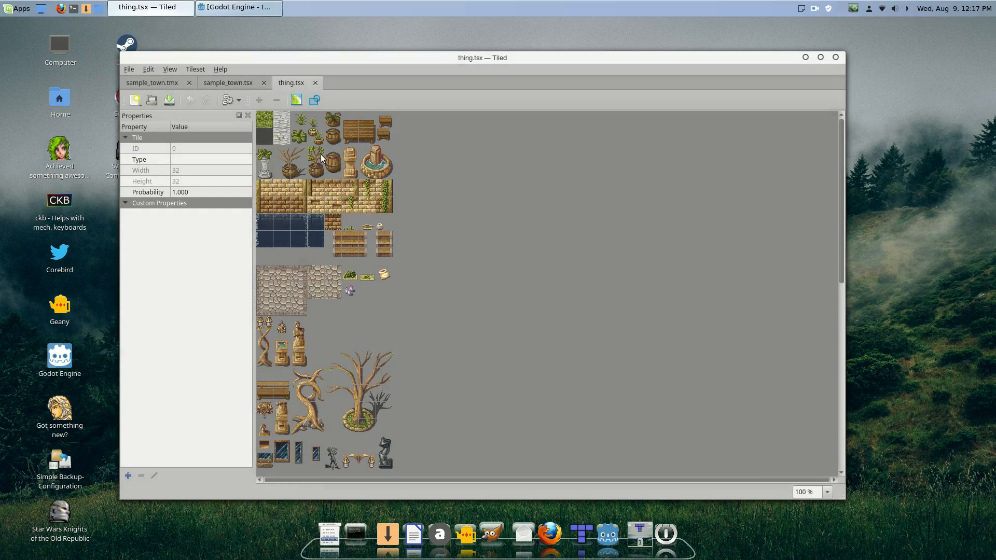
{"action": "mouse_move", "coordinate": [338, 220]}
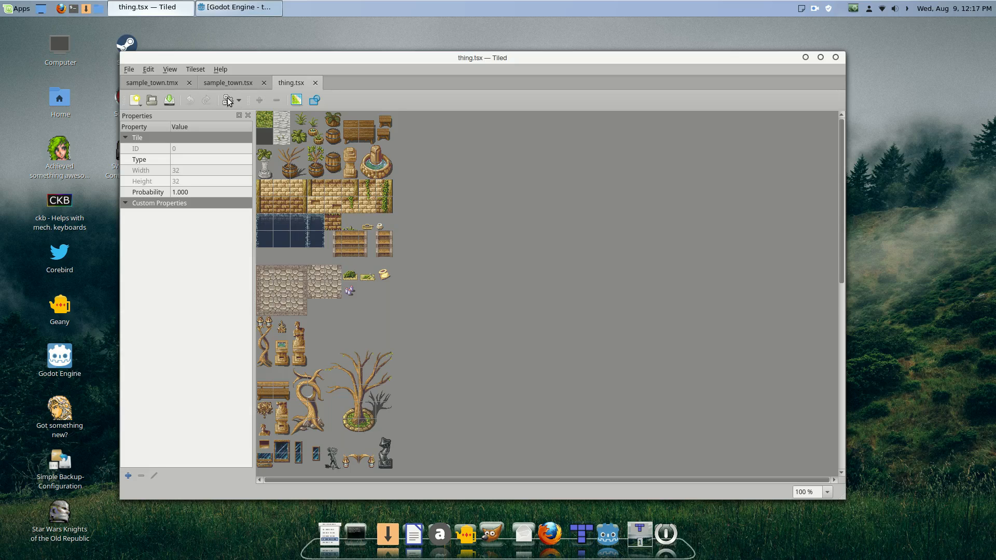
- Dismiss the no-commands warning and review the thing tileset's 32×32 grid properties
{"action": "left_click", "coordinate": [227, 100]}
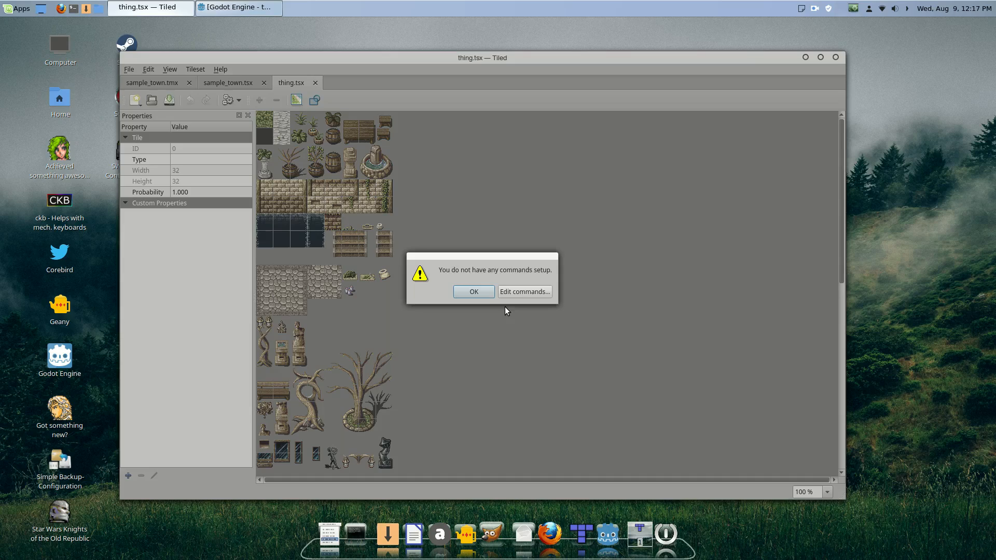
{"action": "left_click", "coordinate": [473, 291]}
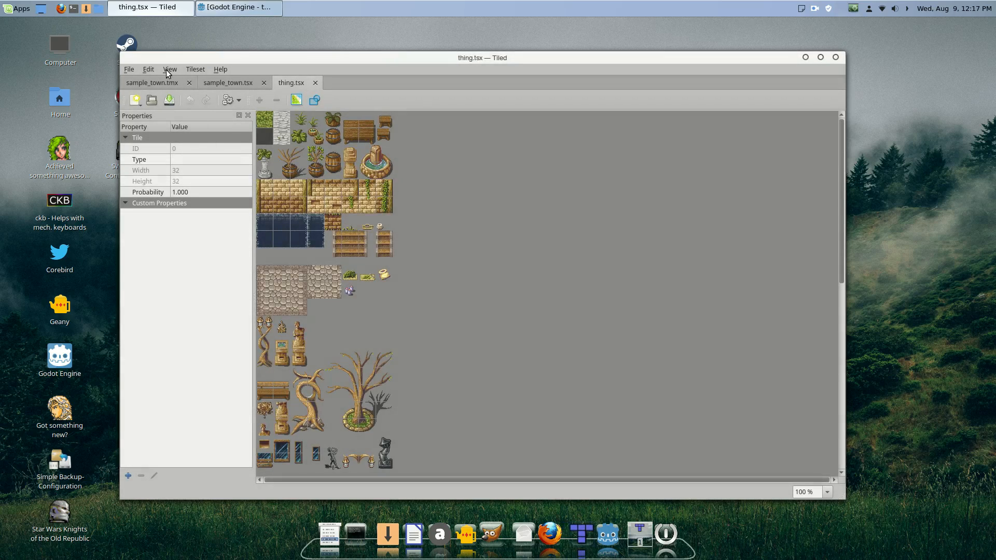
{"action": "left_click", "coordinate": [148, 69]}
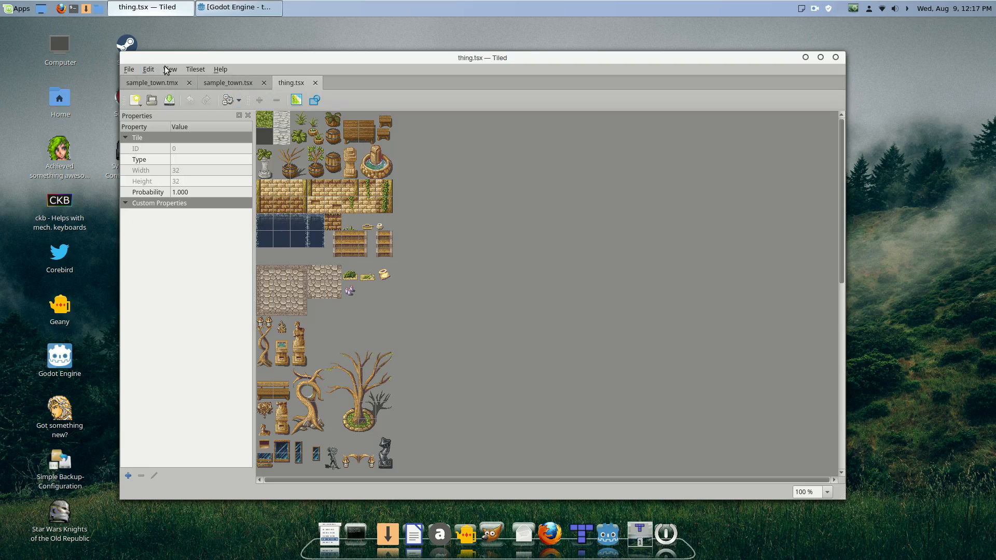
{"action": "left_click", "coordinate": [195, 70]}
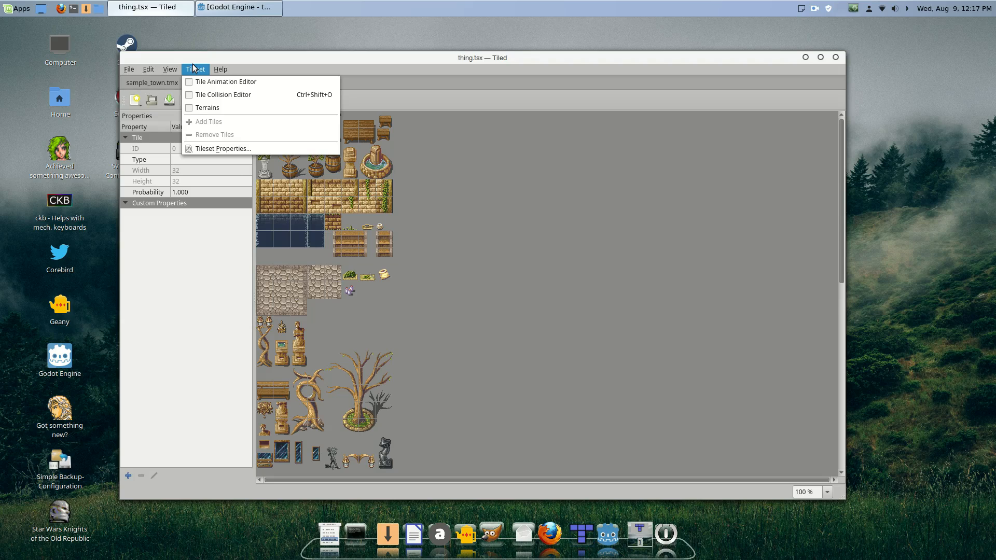
{"action": "left_click", "coordinate": [223, 148]}
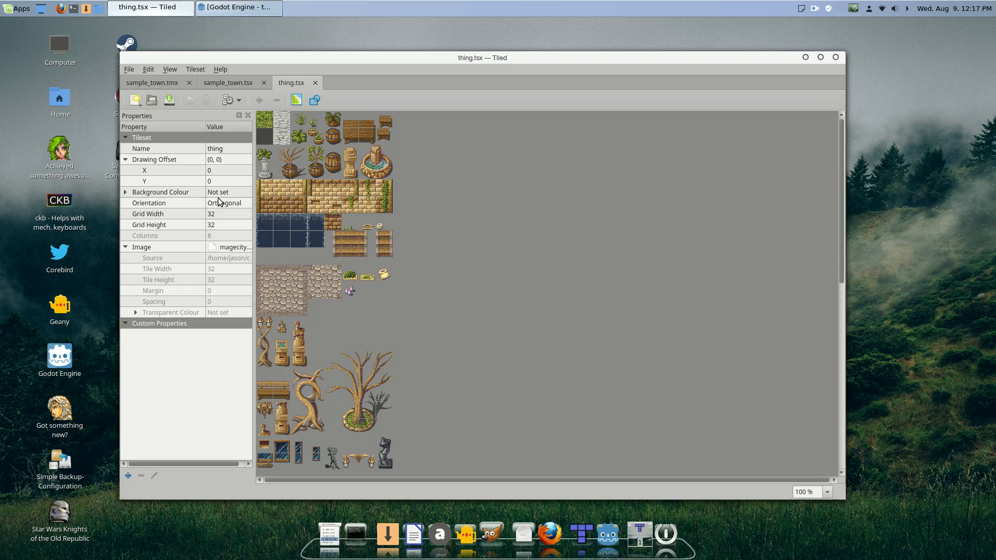
{"action": "mouse_move", "coordinate": [169, 221]}
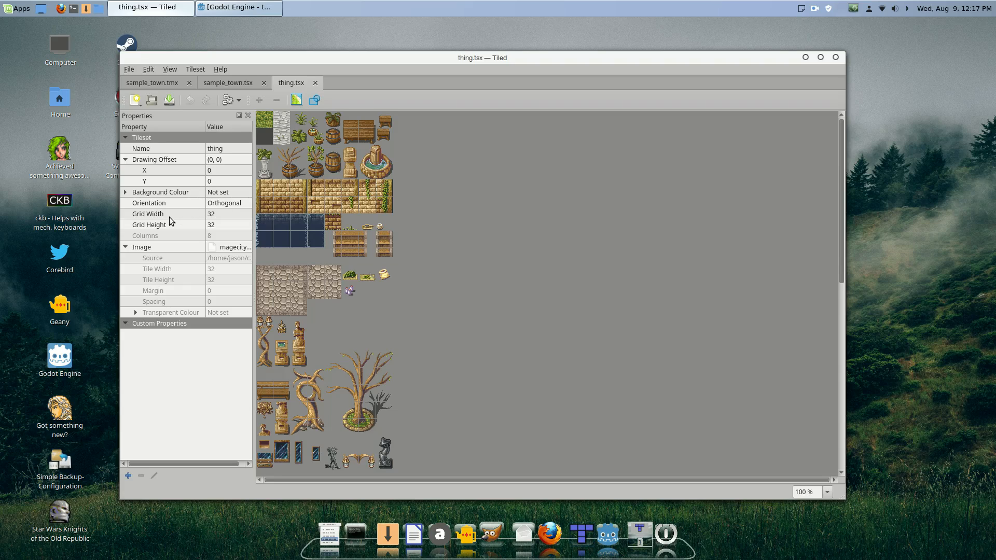
{"action": "mouse_move", "coordinate": [211, 227]}
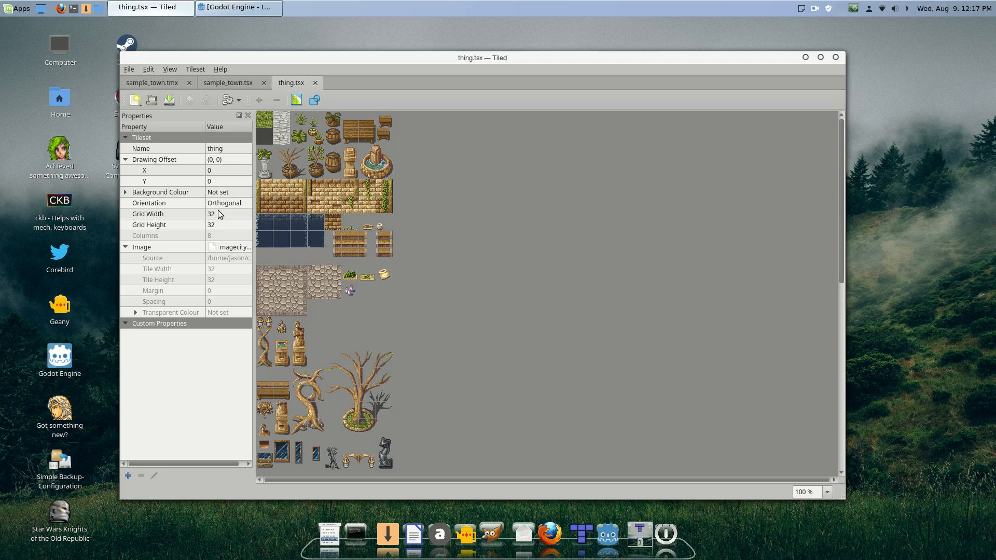
{"action": "mouse_move", "coordinate": [188, 263]}
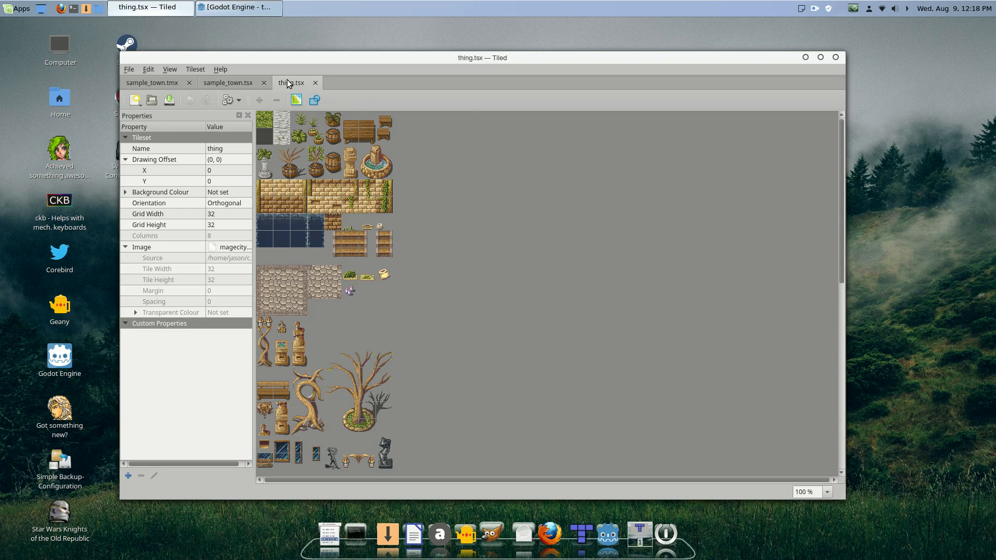
{"action": "left_click", "coordinate": [128, 69]}
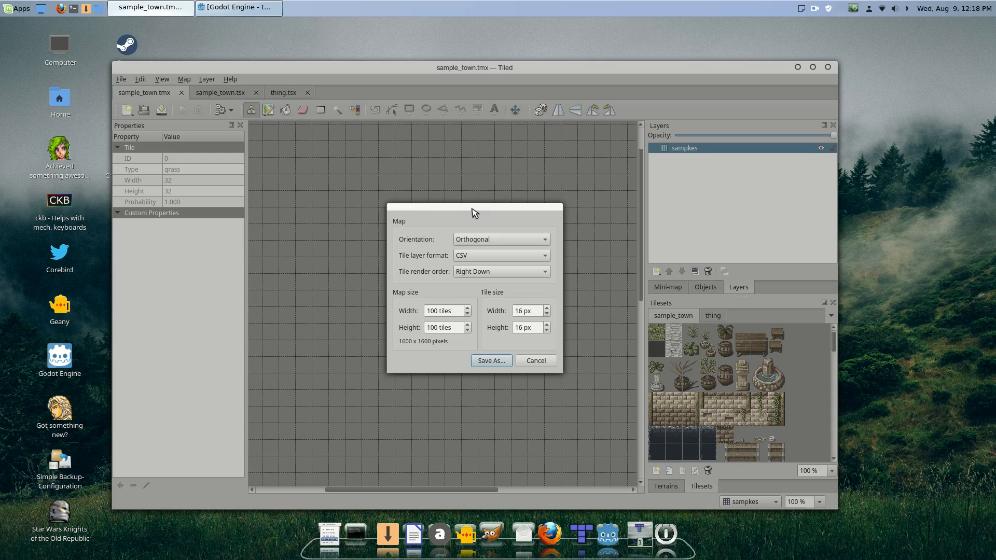
{"action": "mouse_move", "coordinate": [433, 263]}
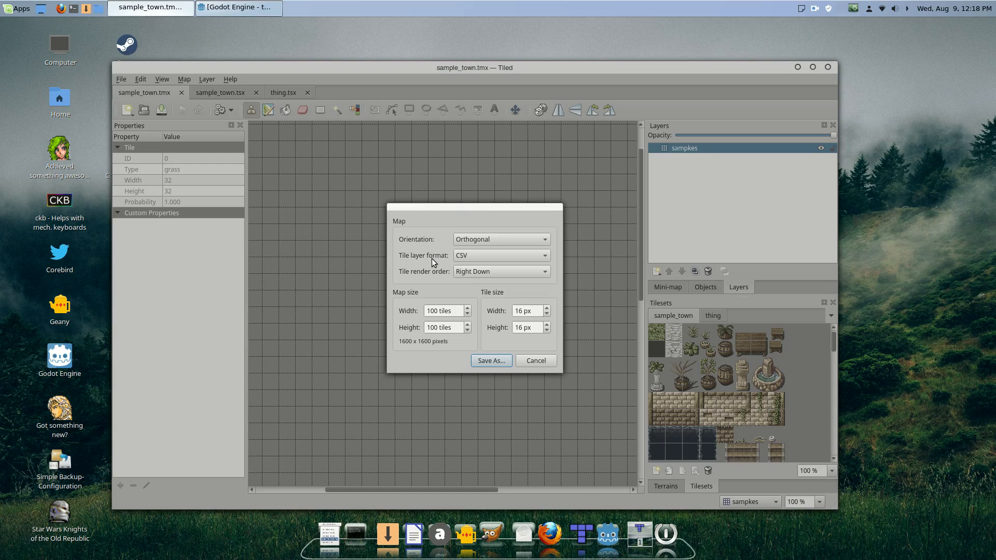
- Review the sample_town map properties, keep Right Down render order, and cancel without changes
{"action": "left_click", "coordinate": [500, 255]}
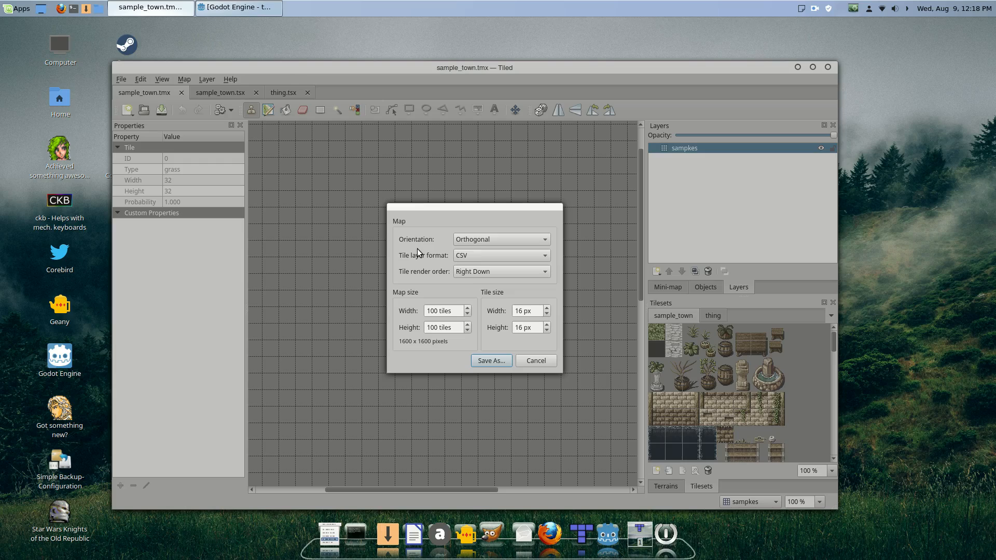
{"action": "mouse_move", "coordinate": [418, 243]}
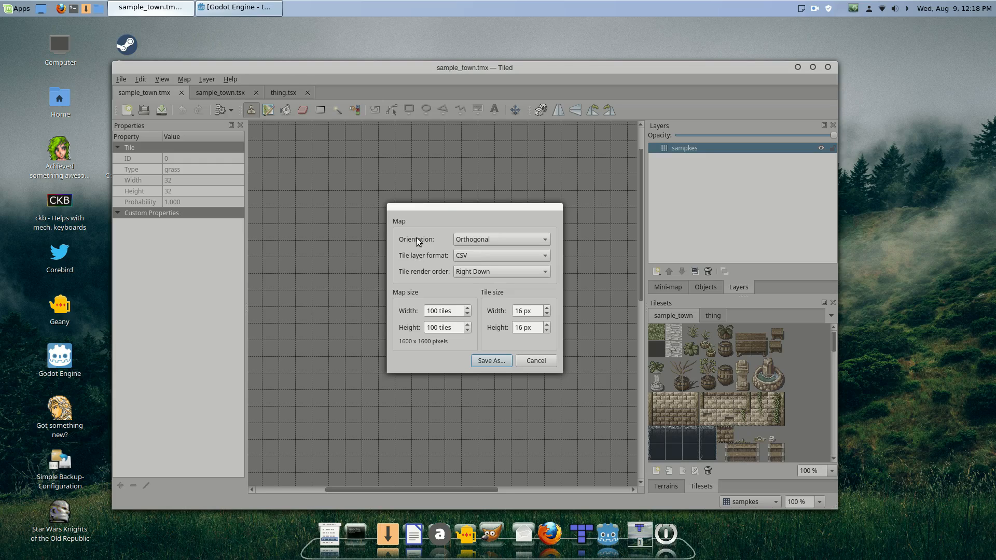
{"action": "mouse_move", "coordinate": [445, 300]}
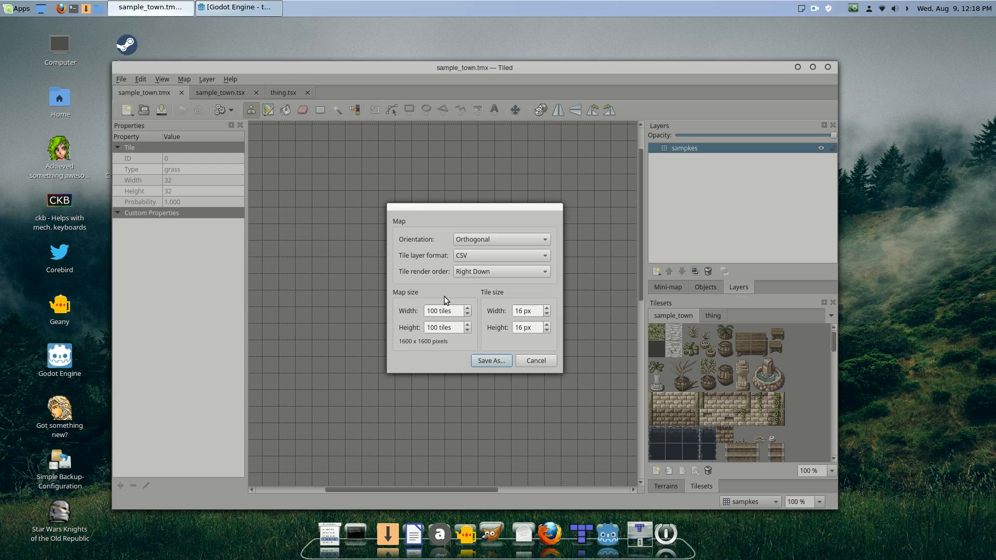
{"action": "left_click", "coordinate": [500, 271]}
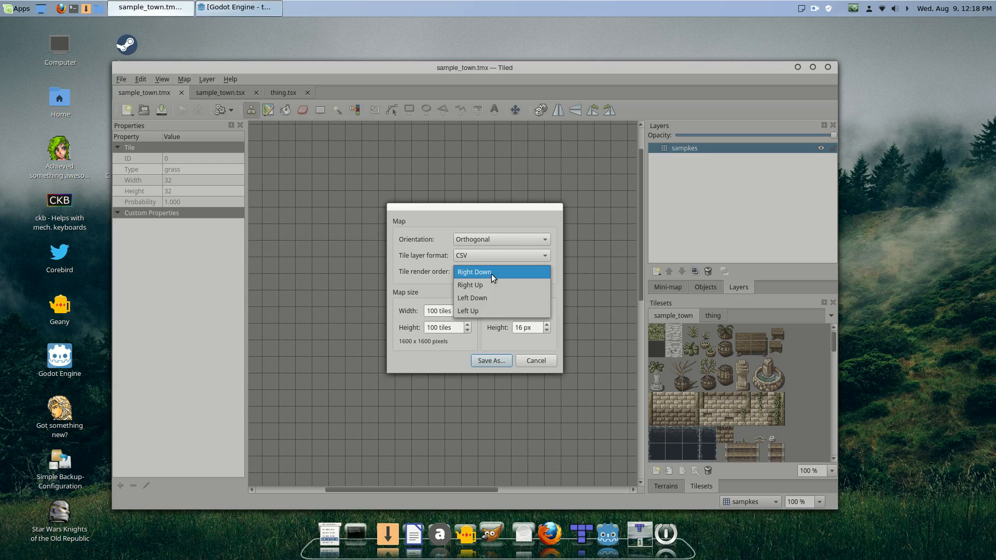
{"action": "mouse_move", "coordinate": [502, 298]}
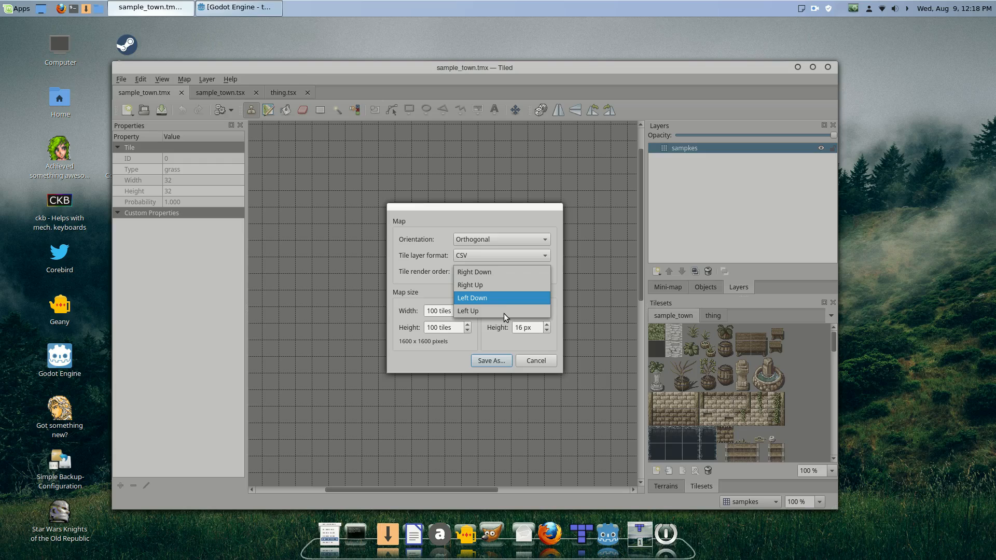
{"action": "mouse_move", "coordinate": [494, 300]}
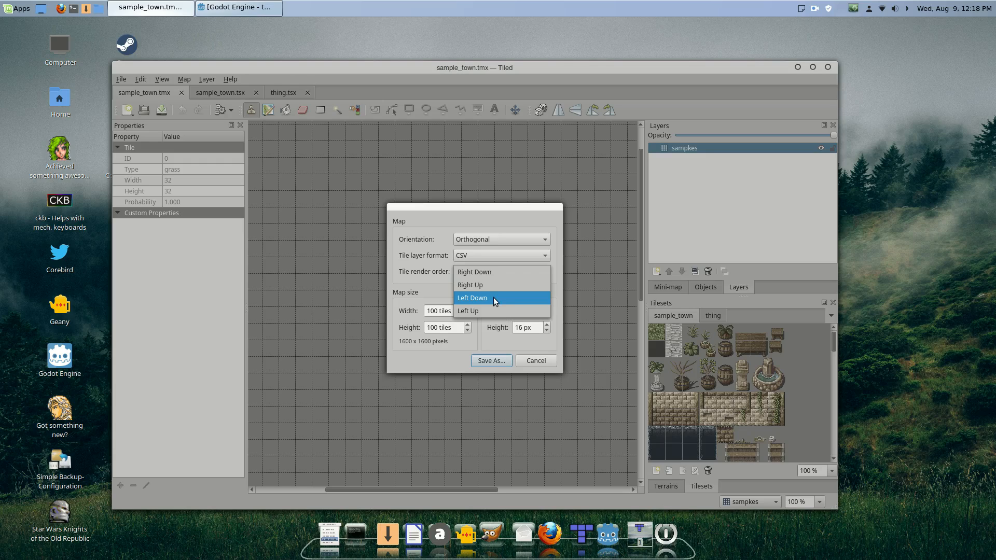
{"action": "left_click", "coordinate": [472, 272]}
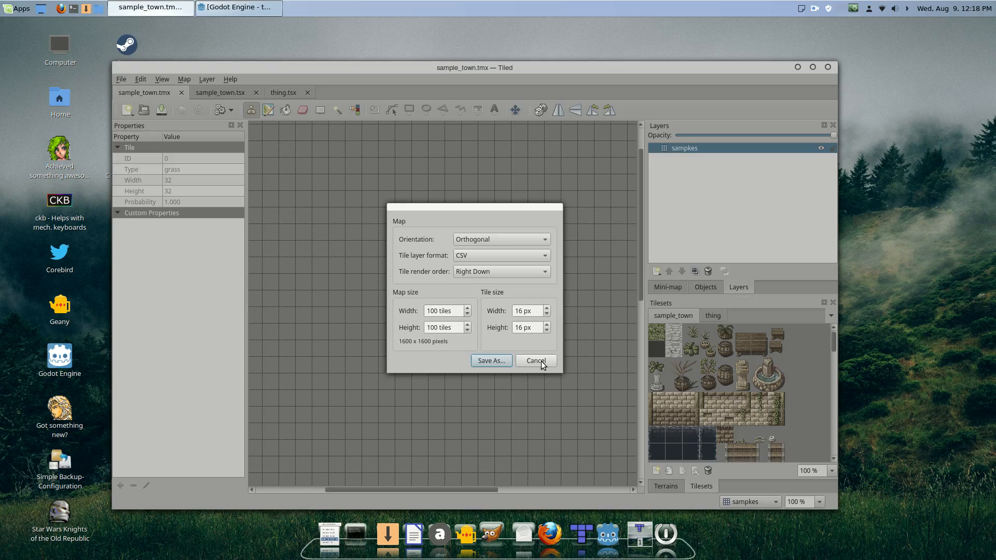
{"action": "left_click", "coordinate": [535, 361]}
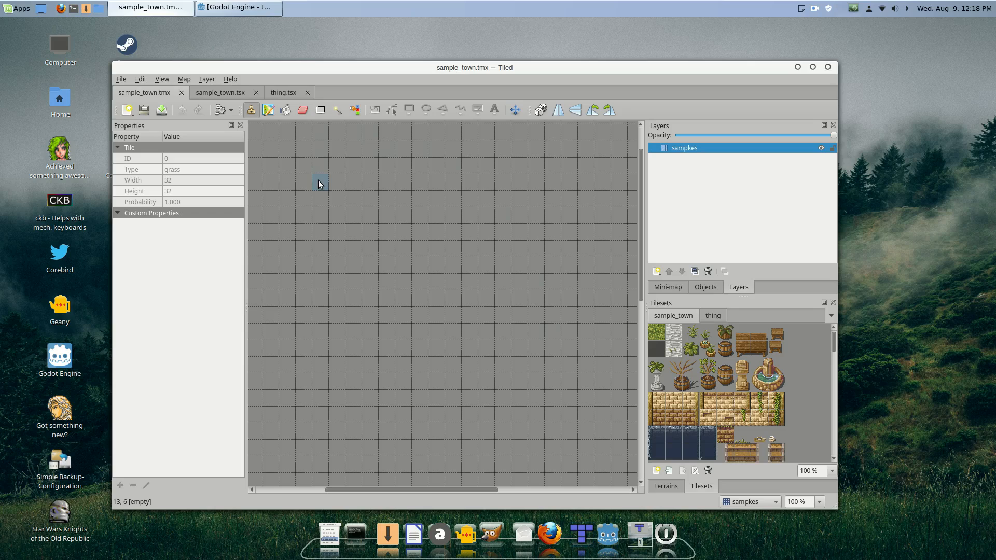
{"action": "mouse_move", "coordinate": [317, 184]}
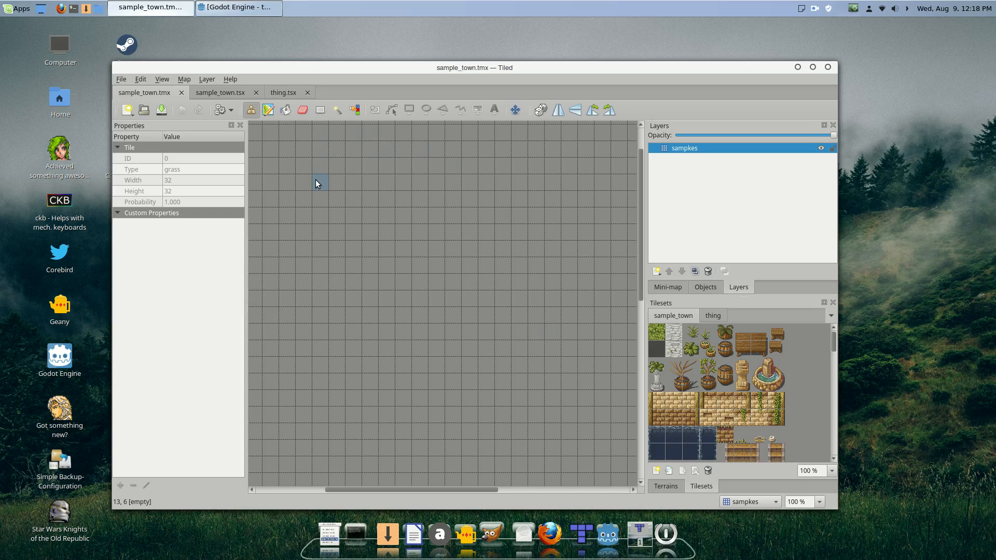
- Review the sample_town tileset, then bring the Godot editor to the front
{"action": "left_click", "coordinate": [282, 92]}
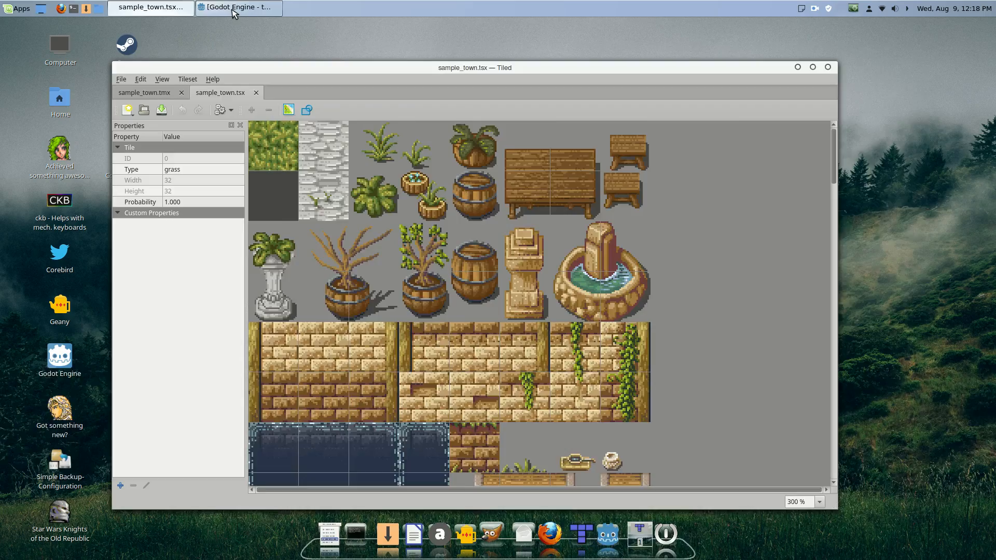
{"action": "left_click", "coordinate": [238, 7]}
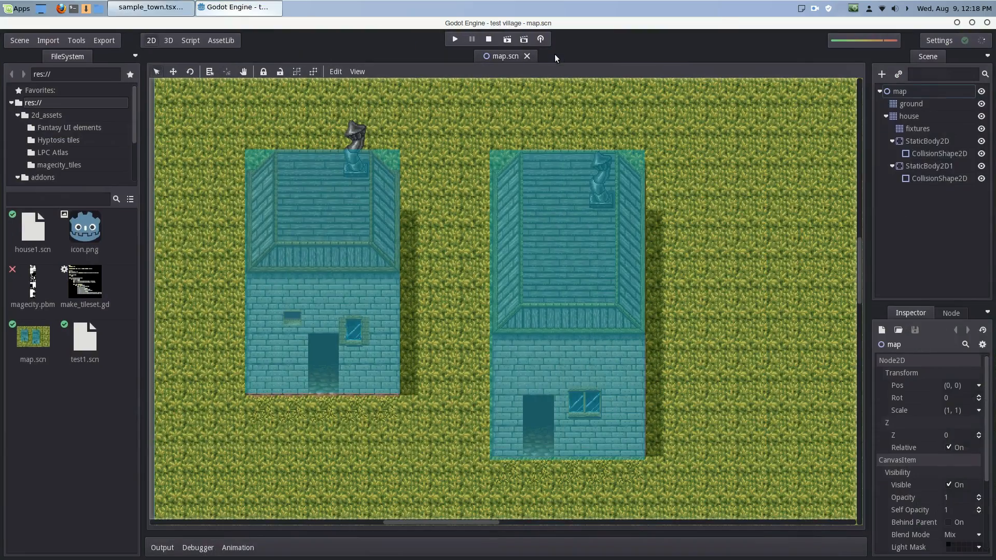
- Start a TileMap from Tiled Editor import from Godot's Import menu
{"action": "scroll", "scroll_direction": "down", "scroll_amount": 3}
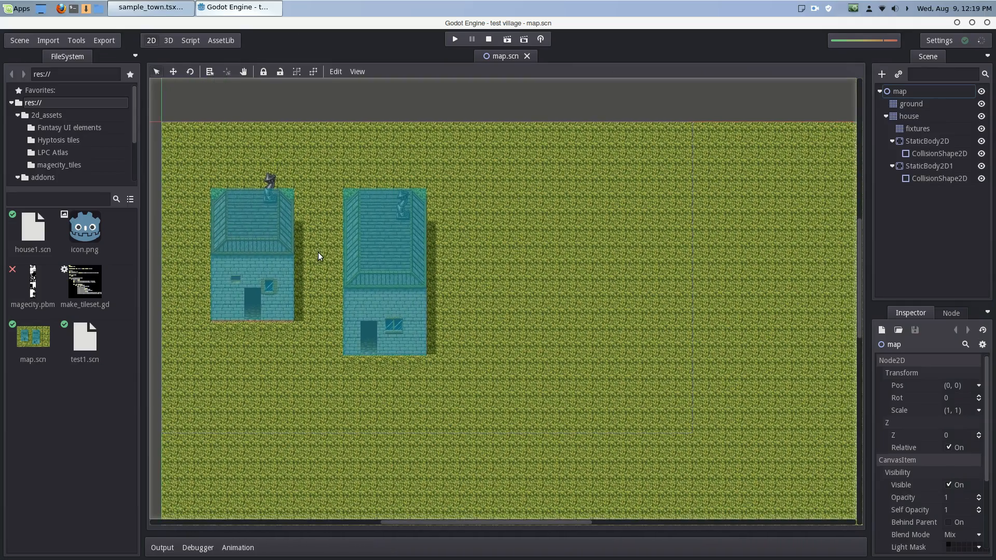
{"action": "mouse_move", "coordinate": [48, 40]}
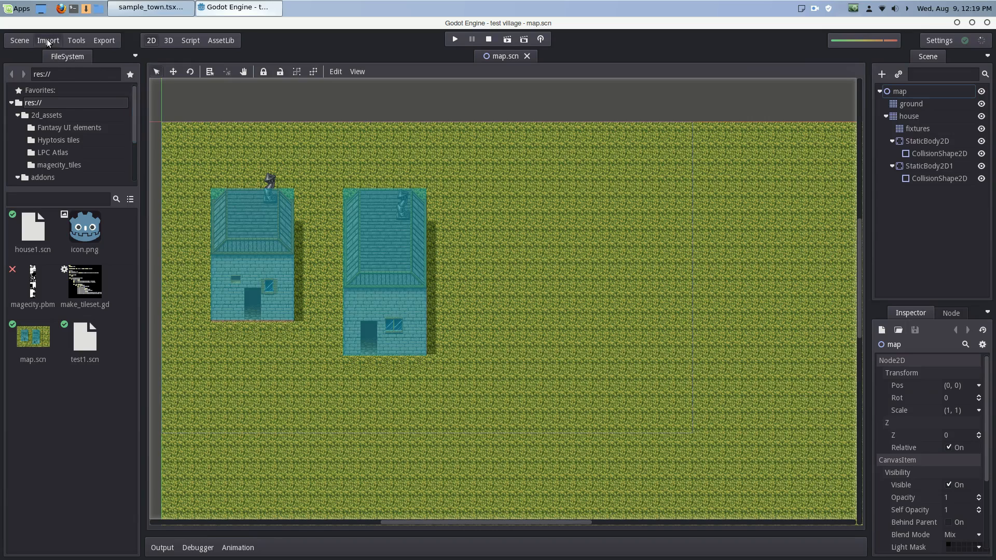
{"action": "left_click", "coordinate": [48, 40]}
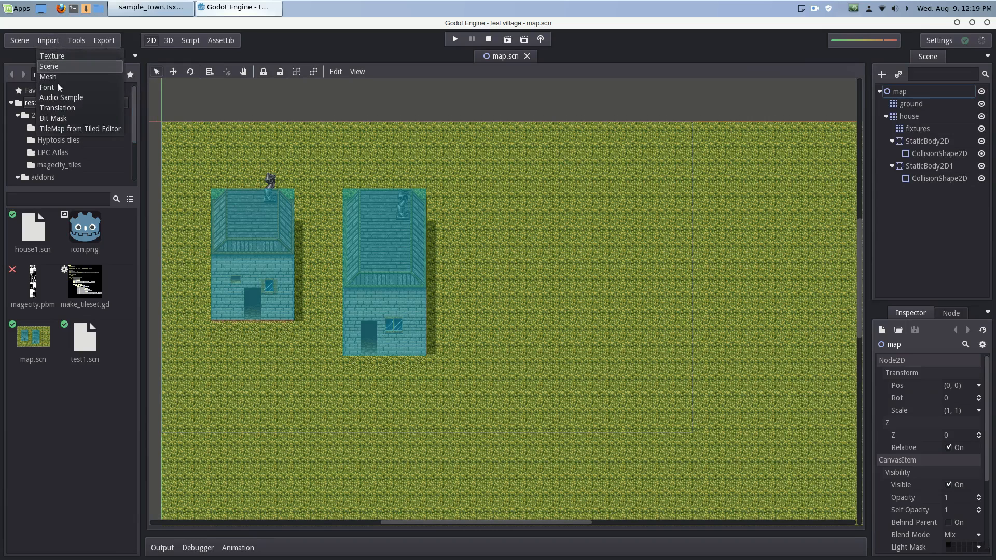
{"action": "mouse_move", "coordinate": [80, 129]}
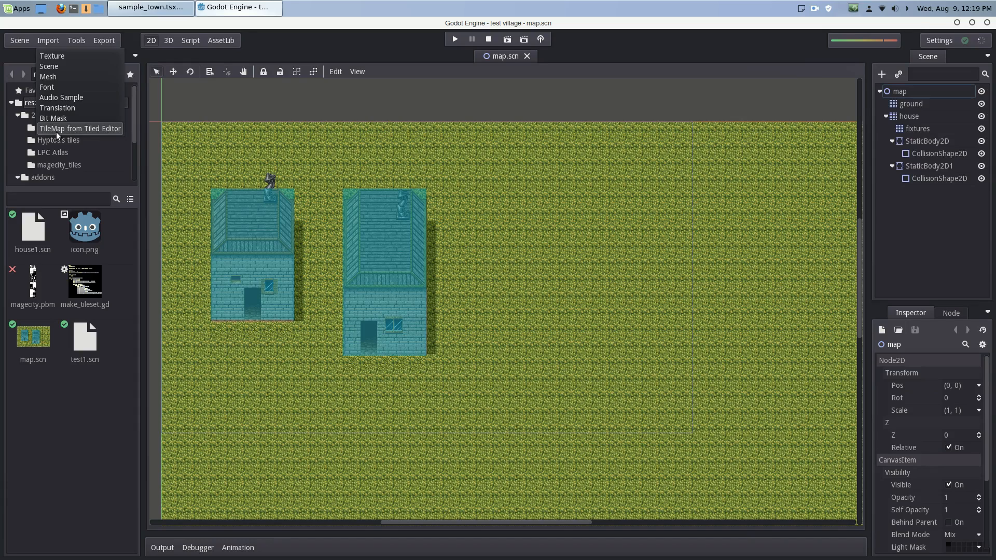
{"action": "left_click", "coordinate": [79, 128]}
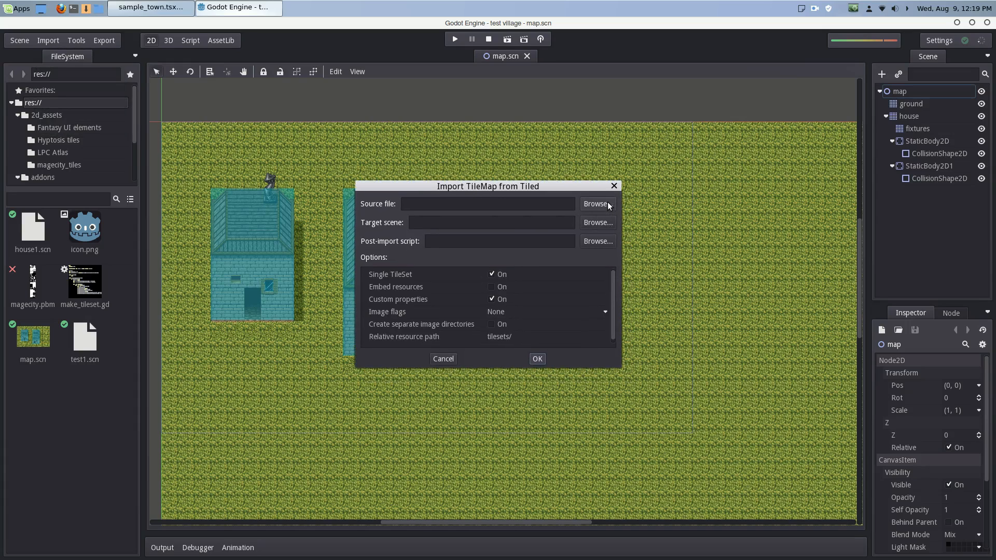
- Set sample_town.tmx as the import source and res://thing.scn as the target scene
{"action": "left_click", "coordinate": [595, 203]}
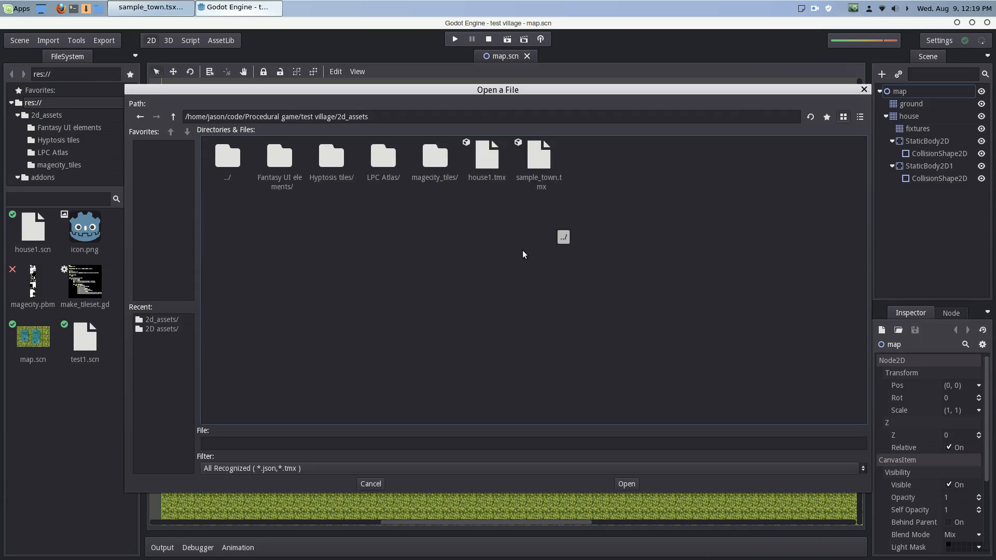
{"action": "left_click", "coordinate": [539, 159]}
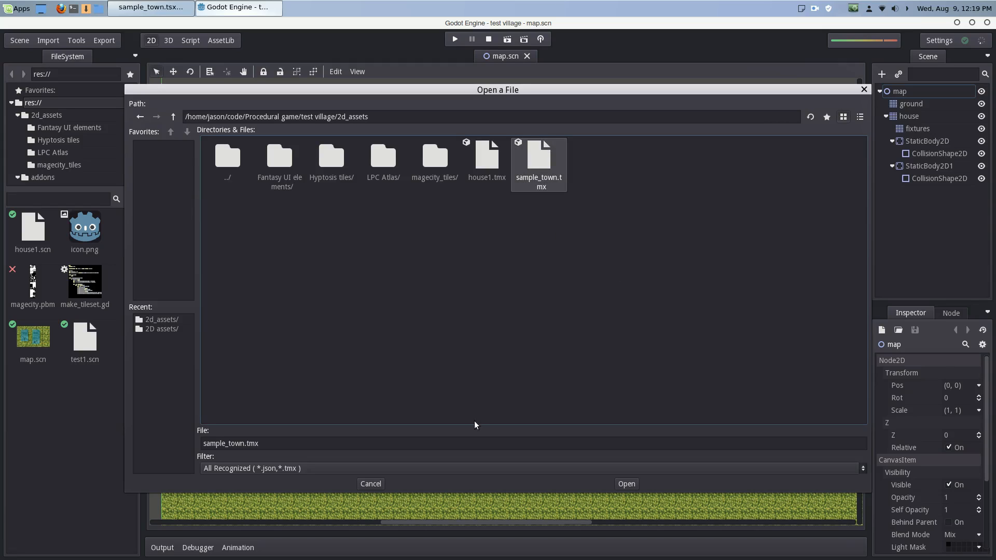
{"action": "left_click", "coordinate": [624, 483]}
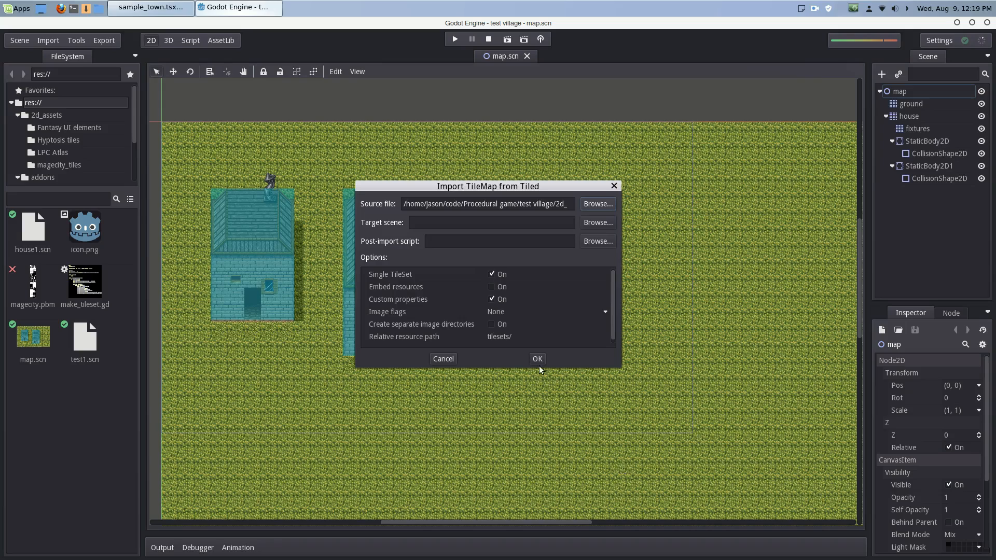
{"action": "left_click", "coordinate": [151, 7]}
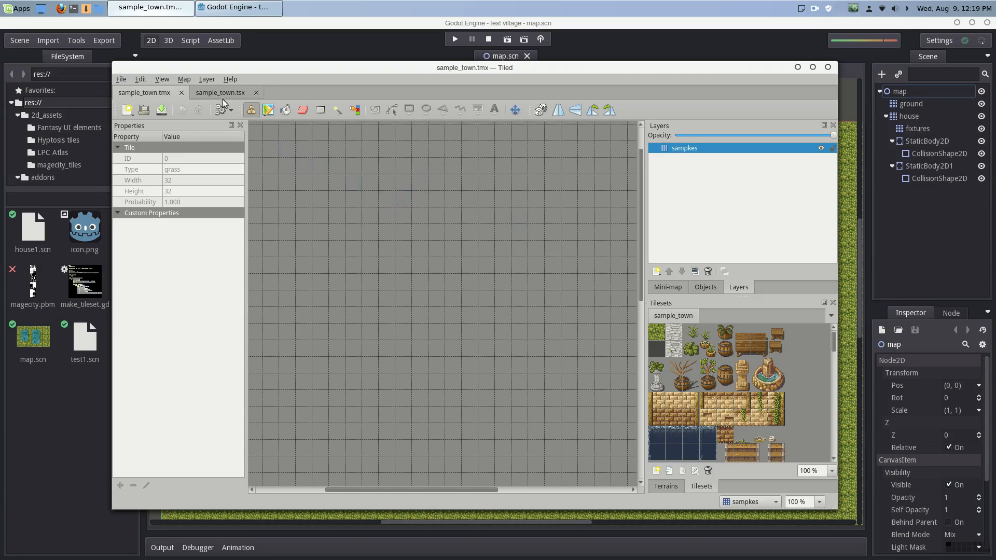
{"action": "mouse_move", "coordinate": [220, 93]}
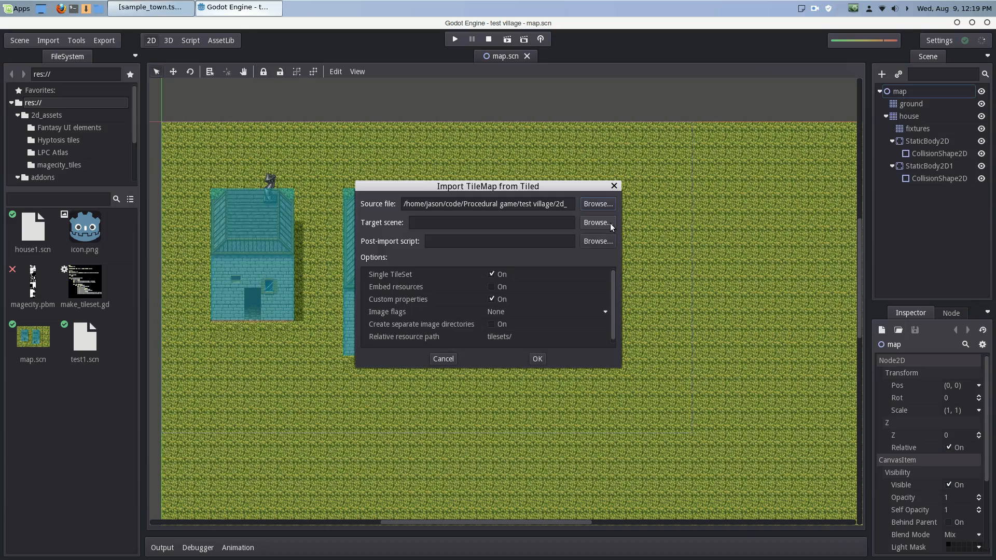
{"action": "left_click", "coordinate": [595, 222]}
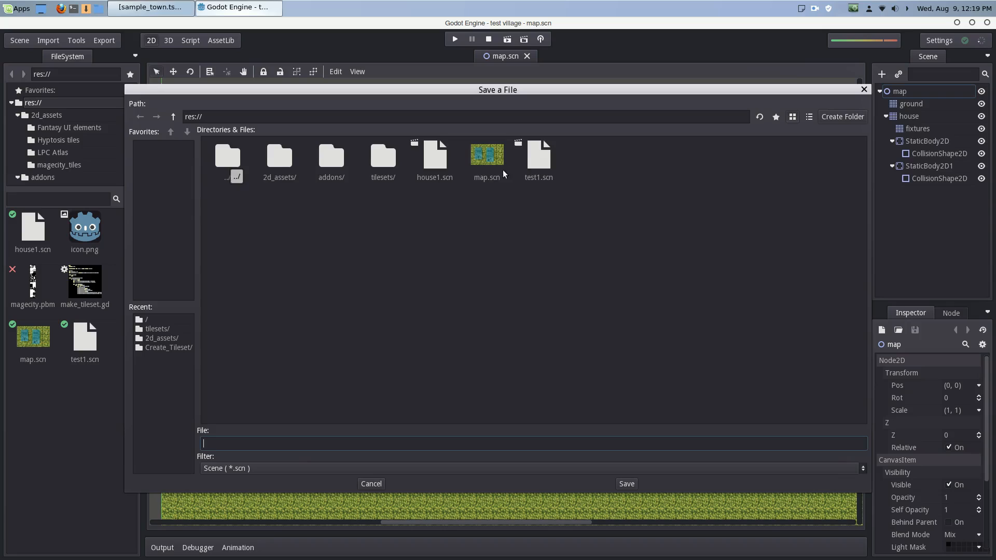
{"action": "left_click", "coordinate": [539, 155]}
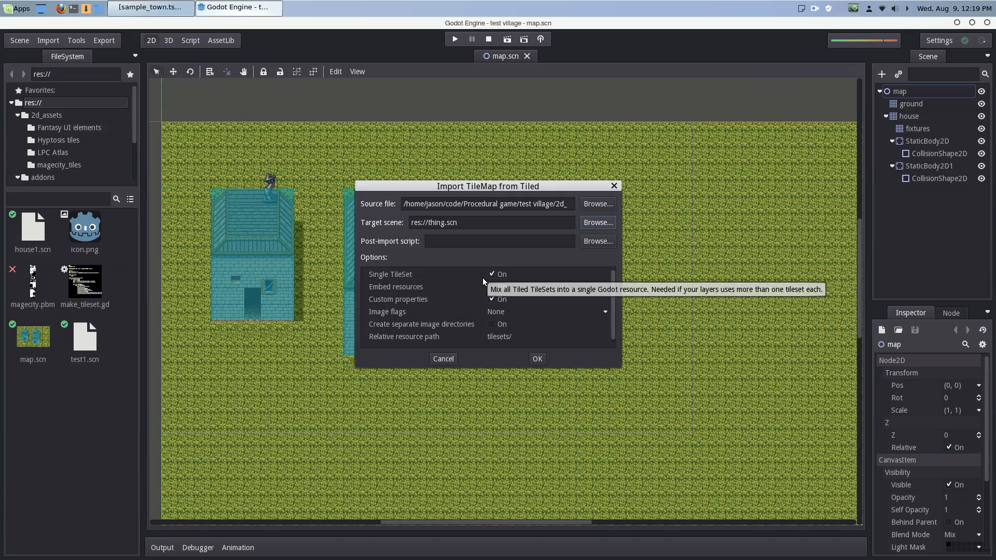
{"action": "mouse_move", "coordinate": [489, 261]}
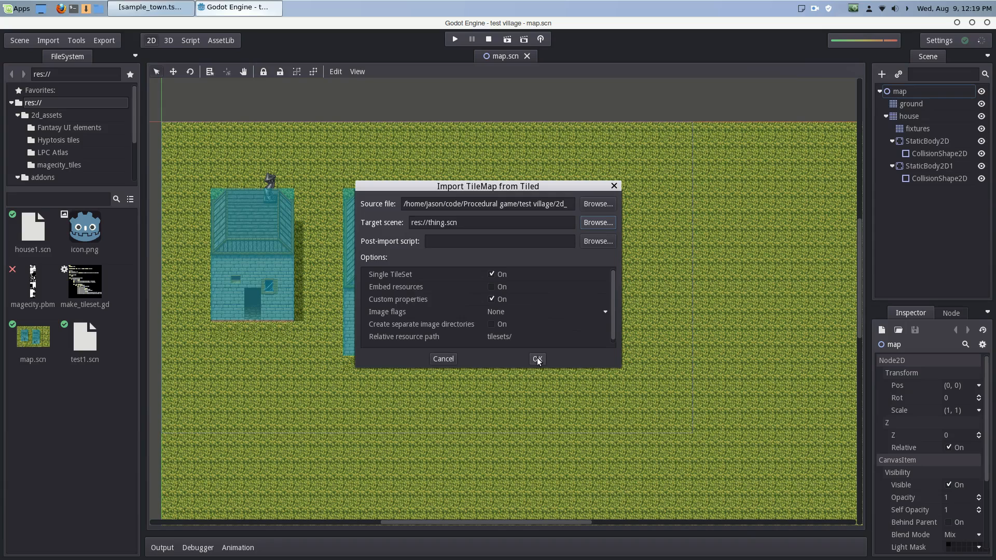
- Run the import, then inspect the new thing.res in tilesets and the ground layer's settings
{"action": "left_click", "coordinate": [536, 359]}
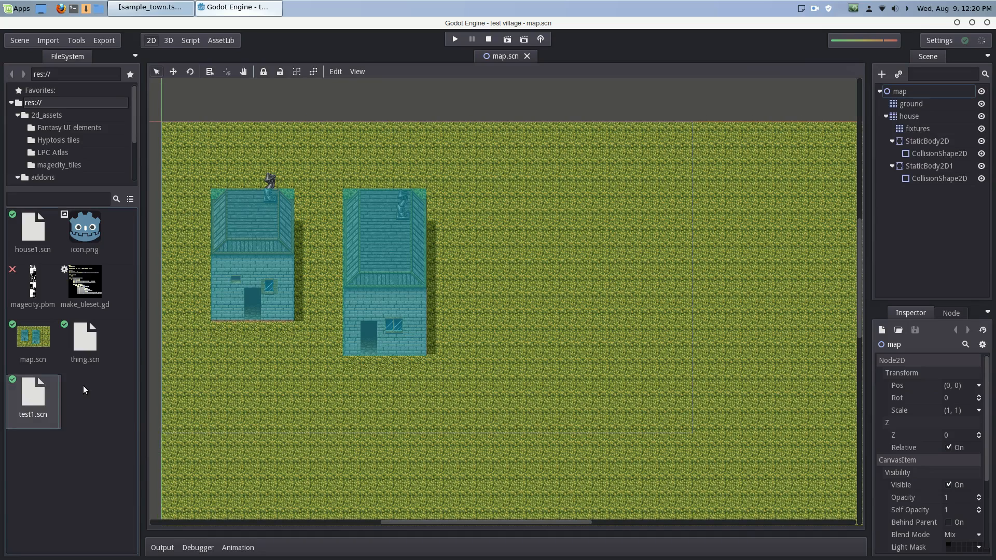
{"action": "left_click", "coordinate": [46, 115]}
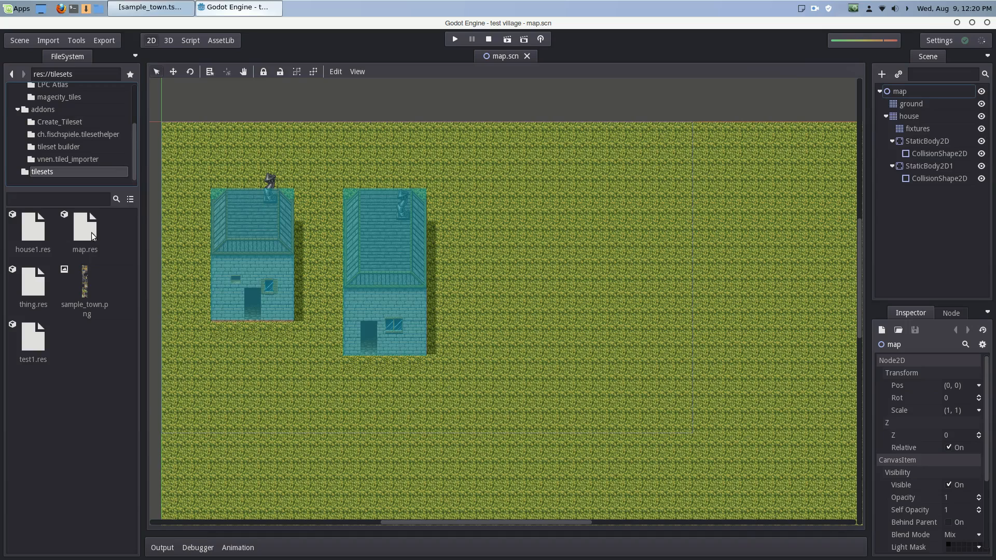
{"action": "left_click", "coordinate": [84, 228]}
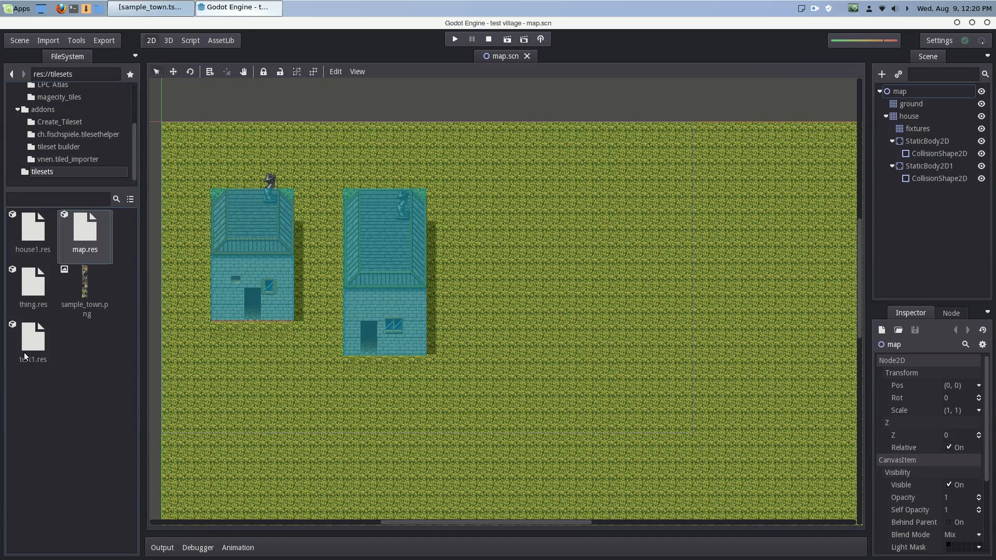
{"action": "left_click", "coordinate": [32, 286]}
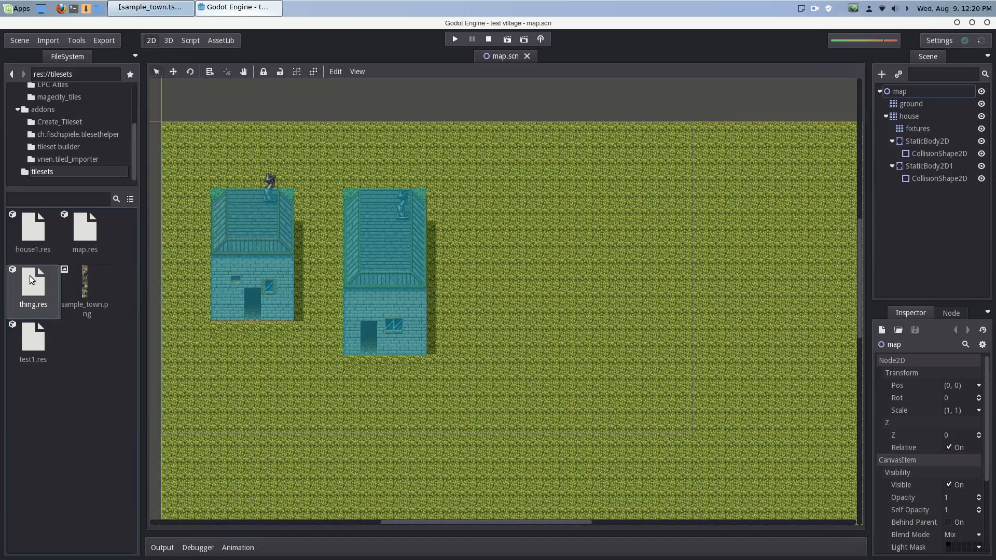
{"action": "mouse_move", "coordinate": [32, 280]}
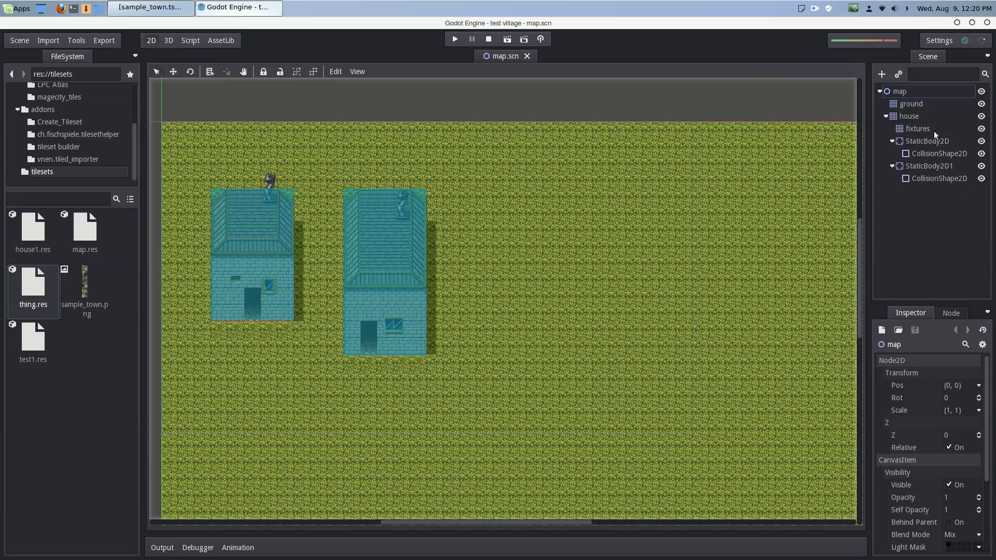
{"action": "left_click", "coordinate": [910, 104]}
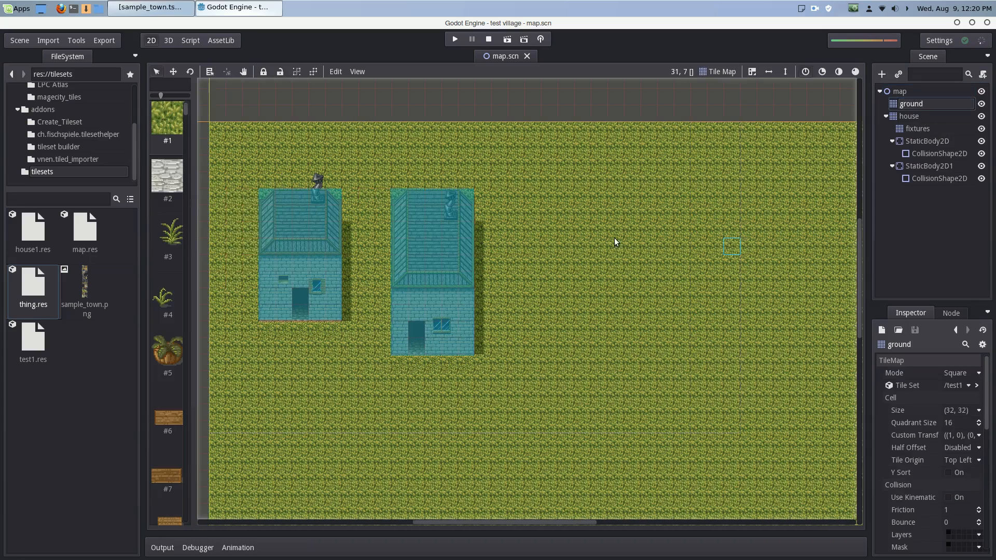
{"action": "left_click", "coordinate": [900, 92]}
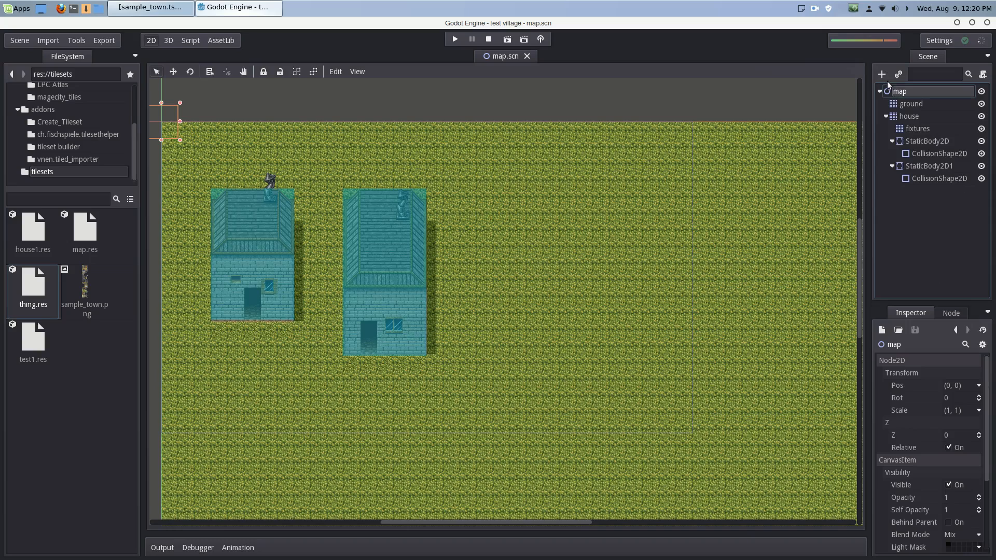
- Add a TileMap child node under map and start loading a tileset from disk
{"action": "left_click", "coordinate": [881, 74]}
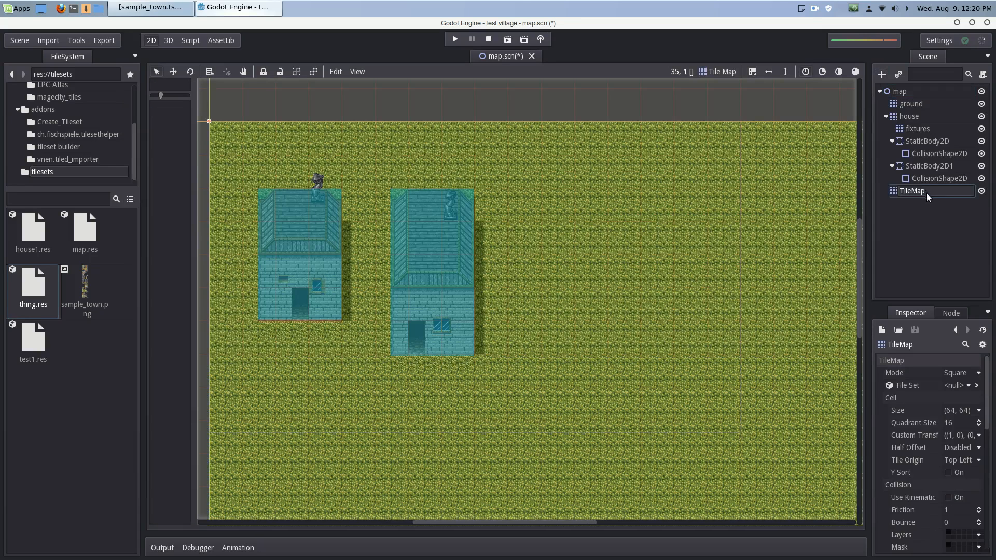
{"action": "left_click", "coordinate": [955, 384]}
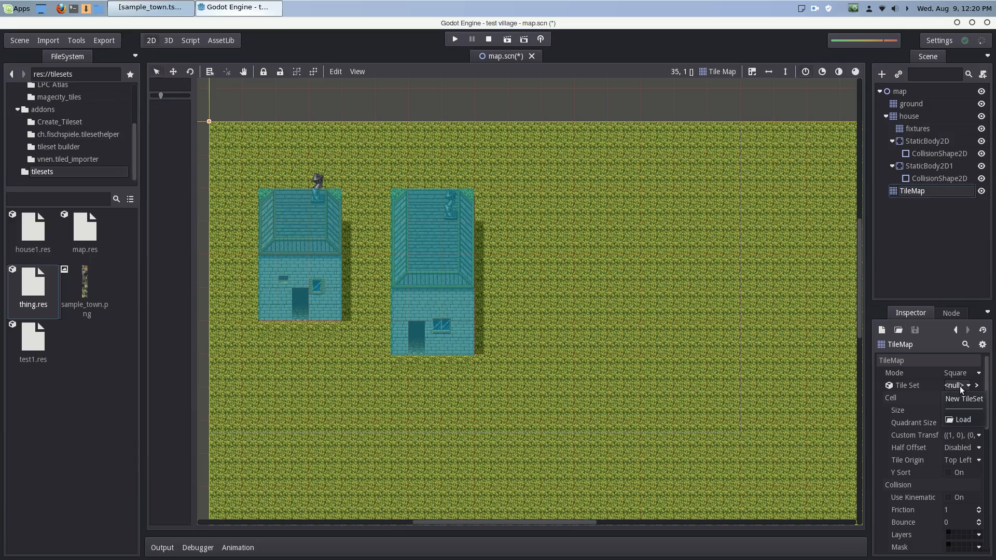
{"action": "left_click", "coordinate": [962, 419]}
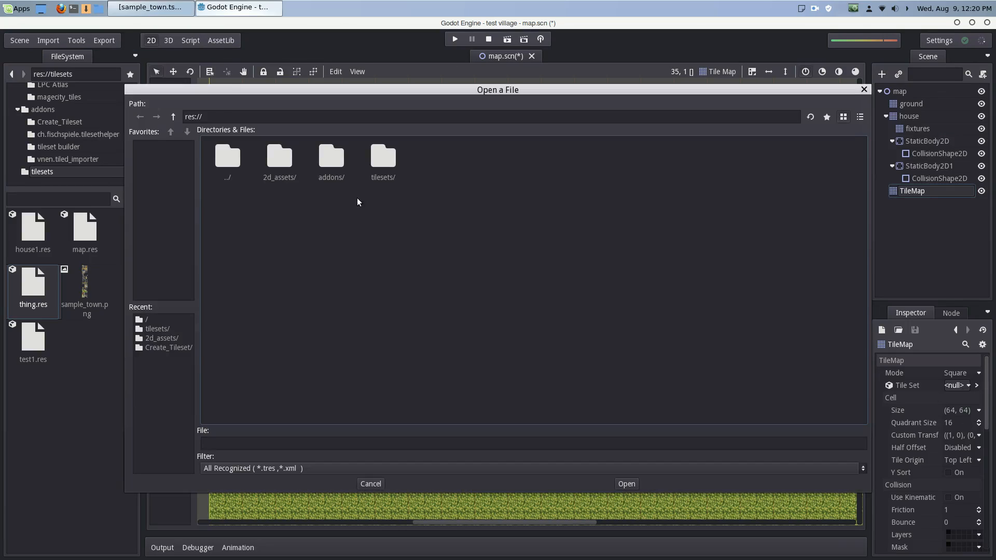
- In the tilesets folder, show all file types and select thing.res
{"action": "double_click", "coordinate": [381, 162]}
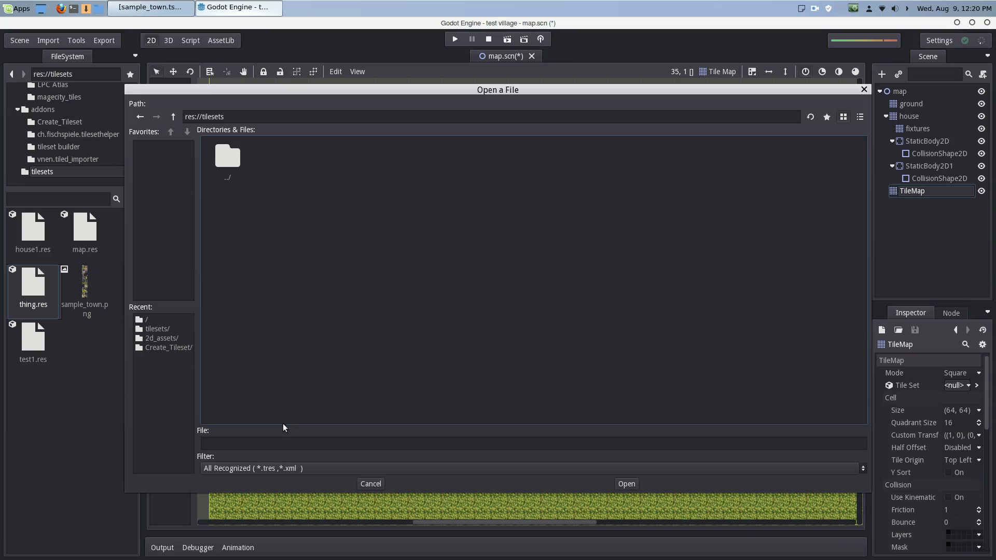
{"action": "left_click", "coordinate": [532, 468]}
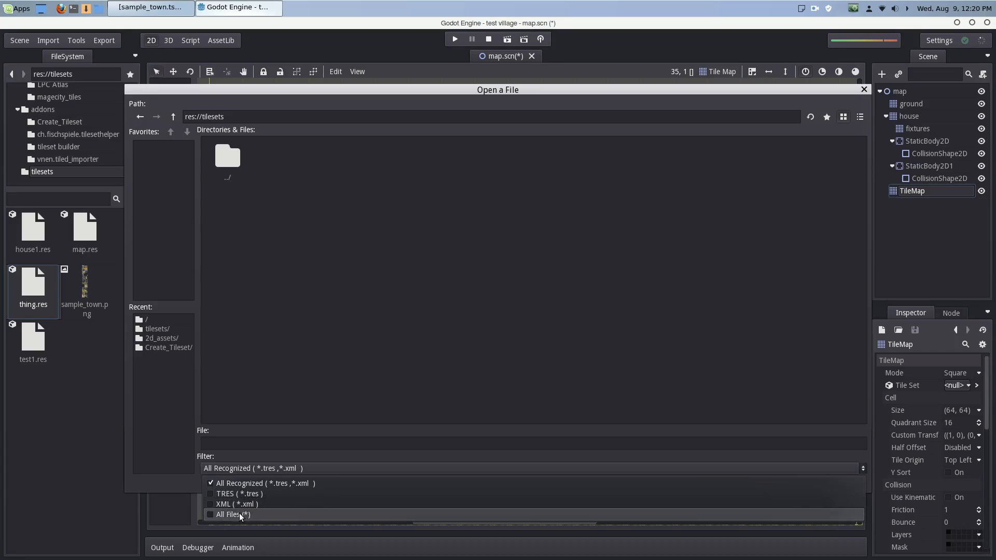
{"action": "left_click", "coordinate": [231, 514]}
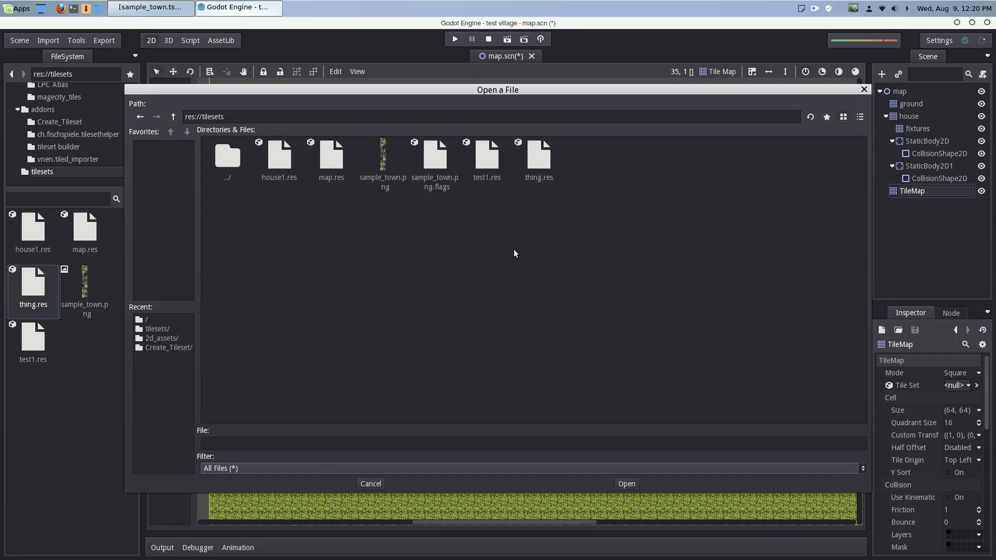
{"action": "left_click", "coordinate": [538, 157]}
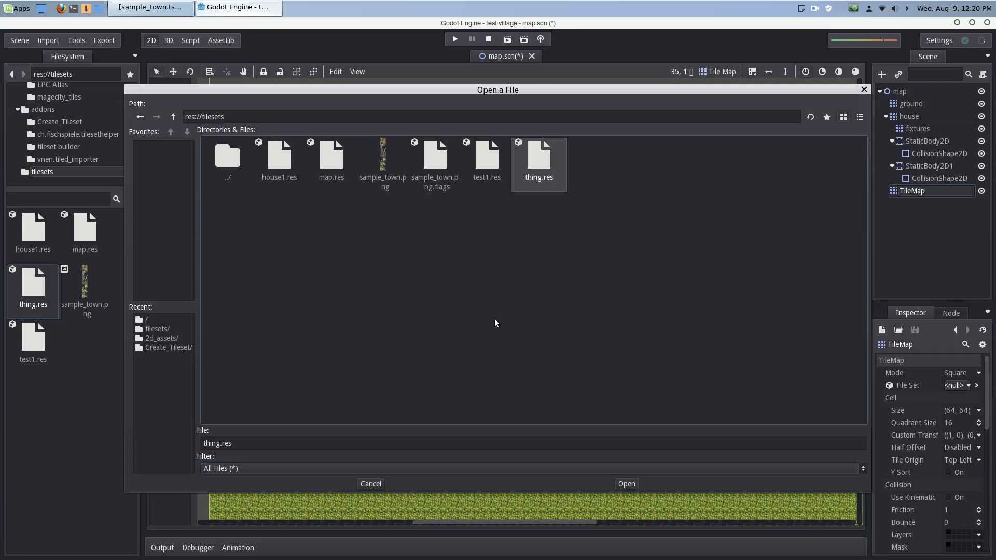
{"action": "mouse_move", "coordinate": [632, 479]}
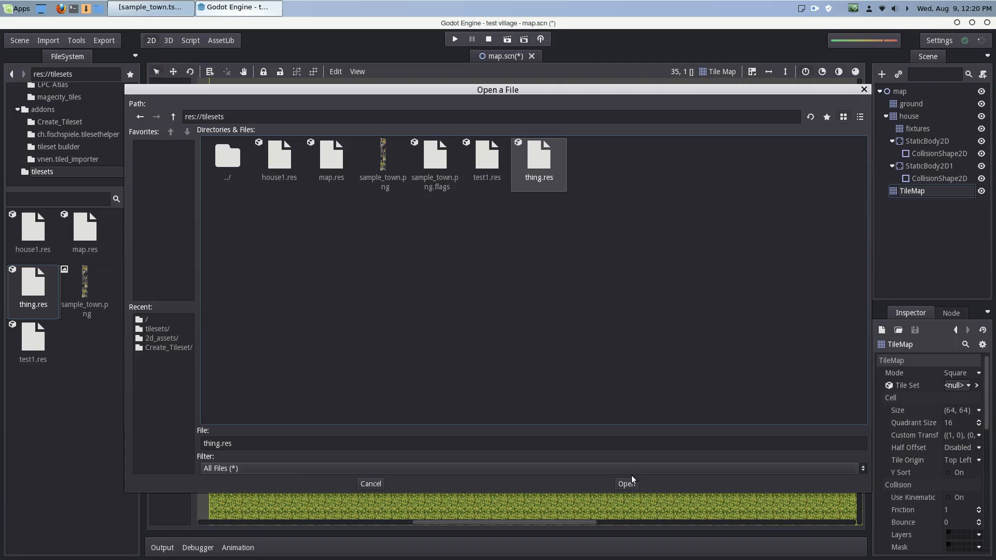
- Load thing.res as the TileMap's tileset and paint a grass tile onto the house roof
{"action": "left_click", "coordinate": [624, 483]}
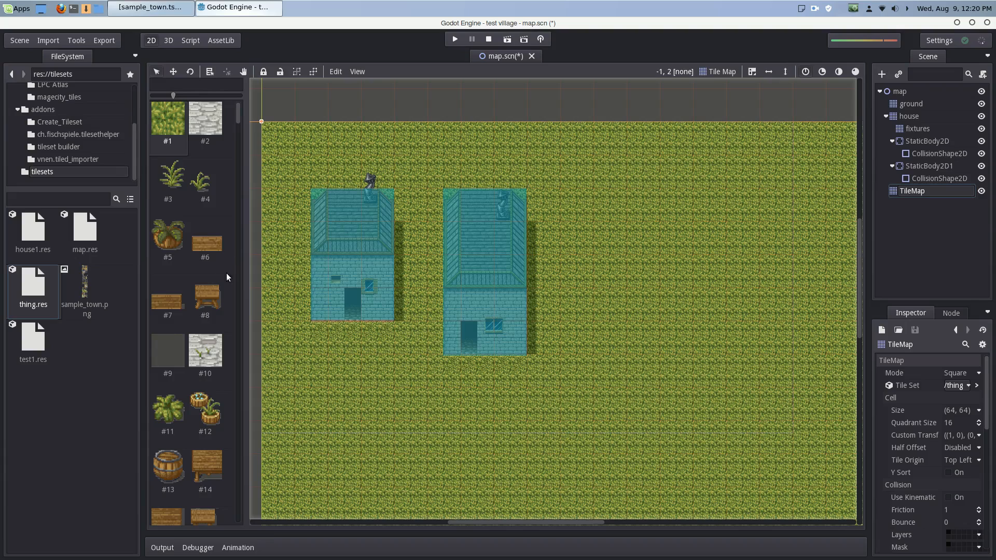
{"action": "mouse_move", "coordinate": [182, 166]}
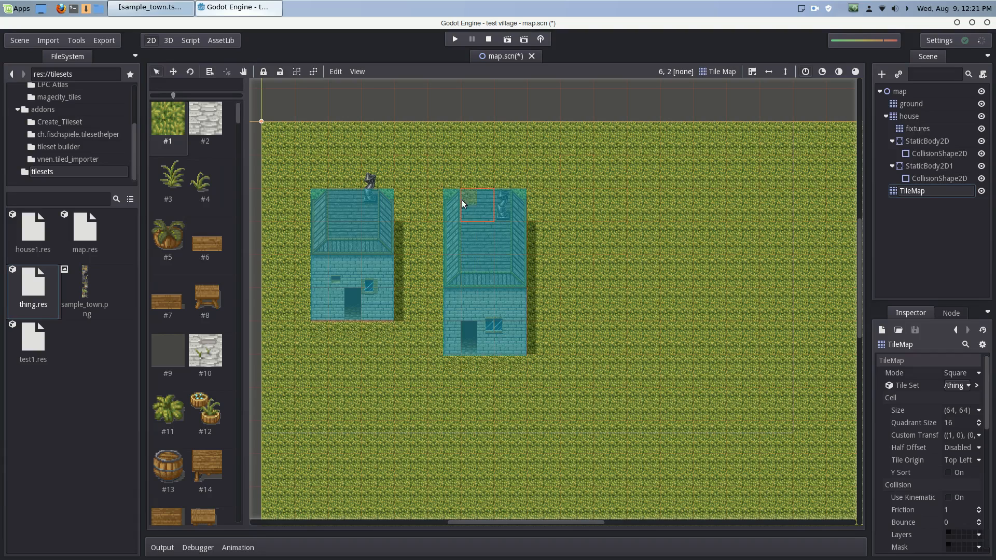
{"action": "mouse_move", "coordinate": [673, 381]}
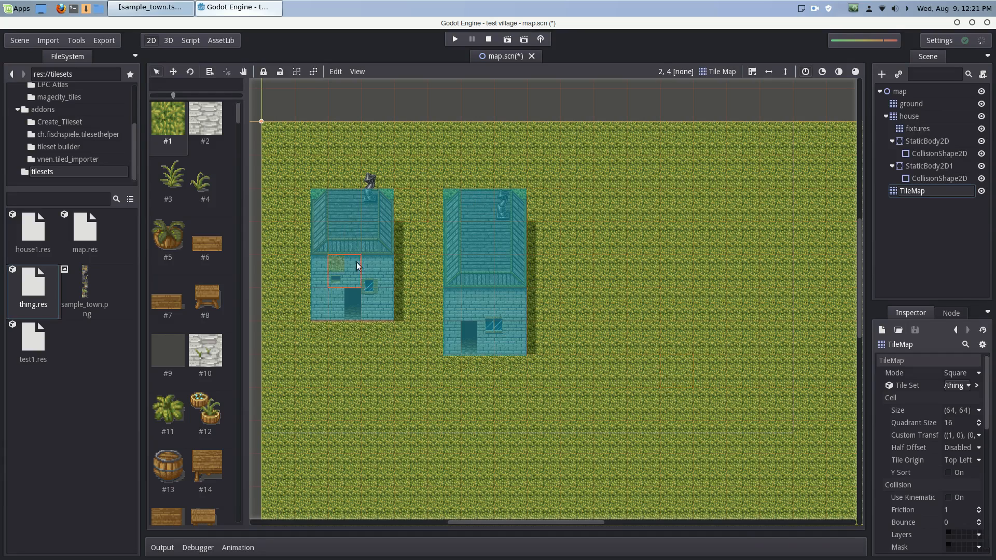
{"action": "left_click", "coordinate": [151, 8]}
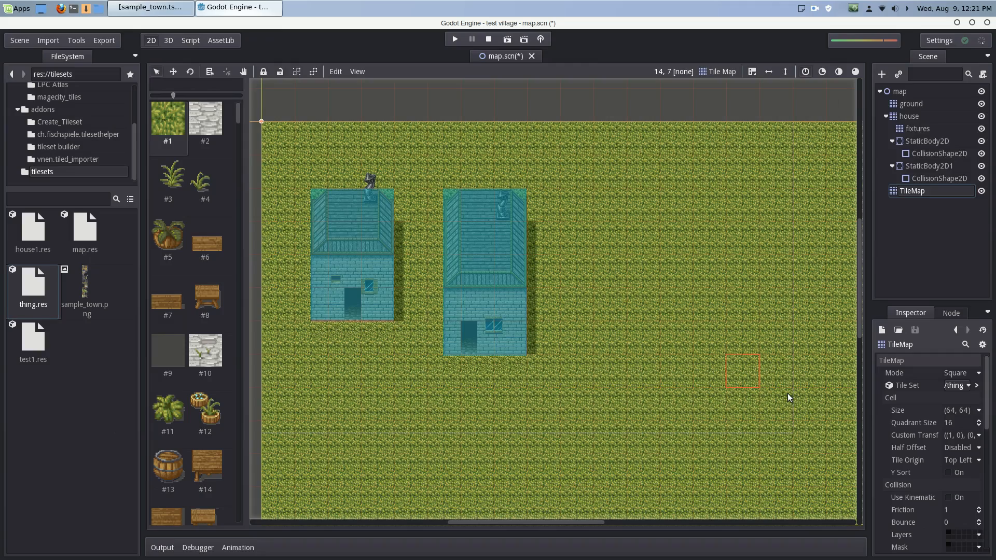
{"action": "left_click", "coordinate": [509, 272]}
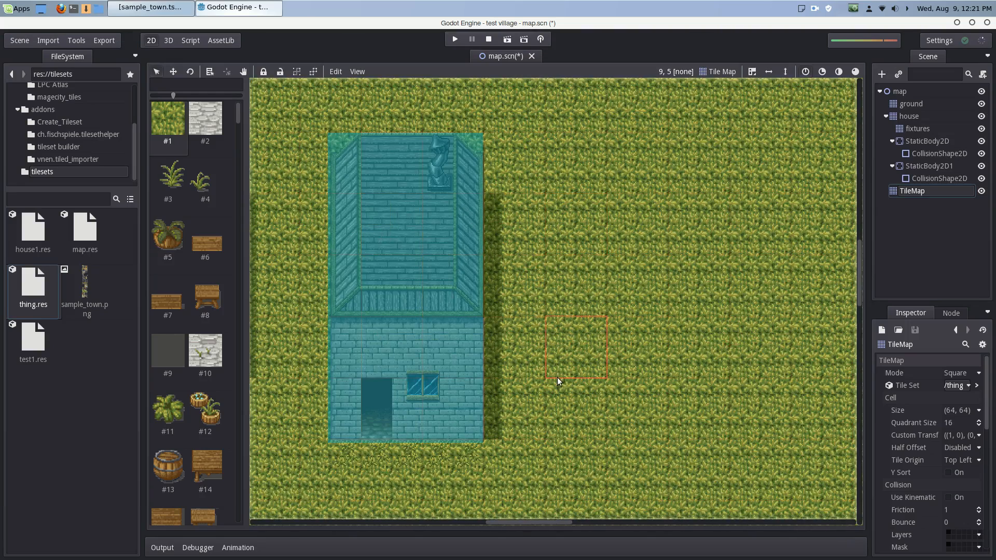
{"action": "left_click", "coordinate": [389, 222]}
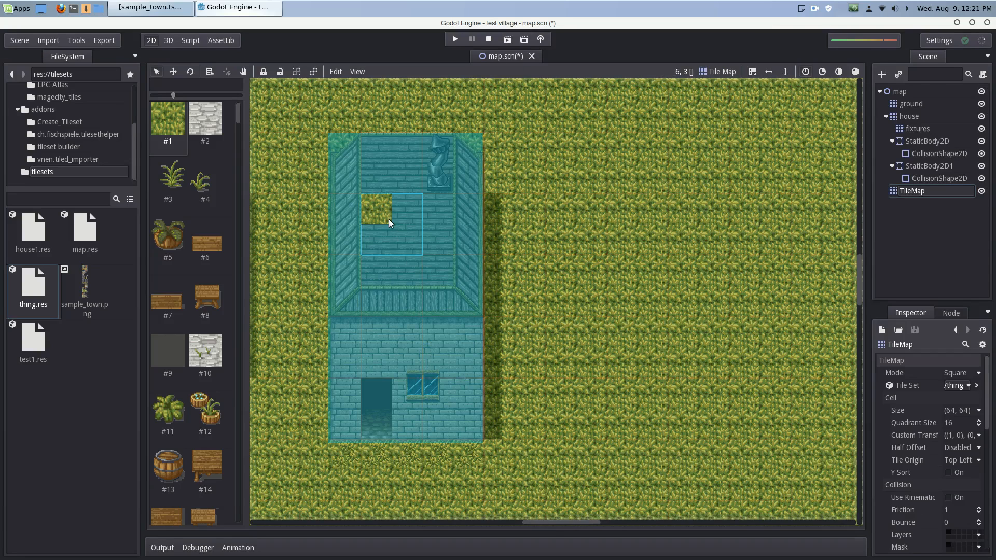
{"action": "mouse_move", "coordinate": [456, 258]}
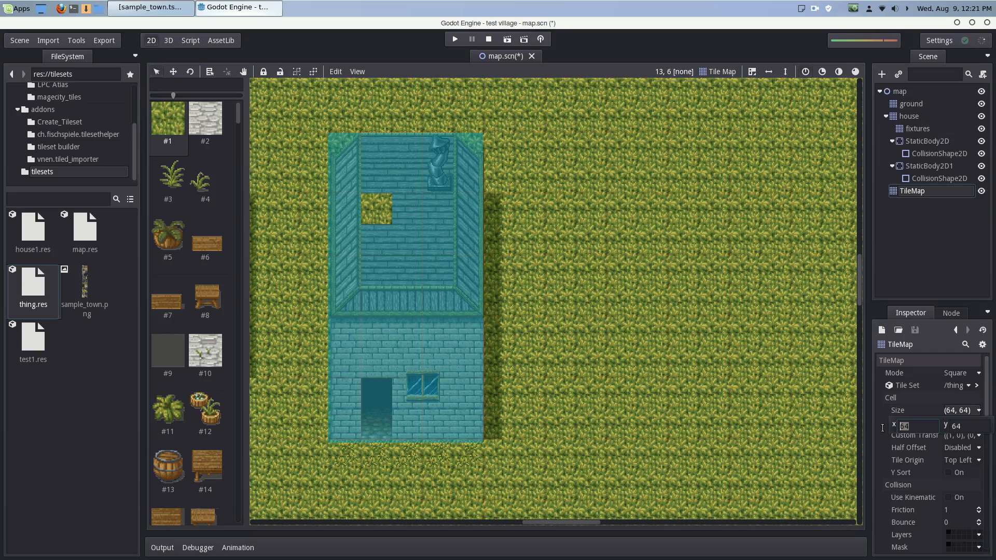
- Set the TileMap's Cell Size X and Y to 32 in the Inspector
{"action": "type", "text": "32"}
{"action": "left_click", "coordinate": [965, 425]}
{"action": "type", "text": "3"}
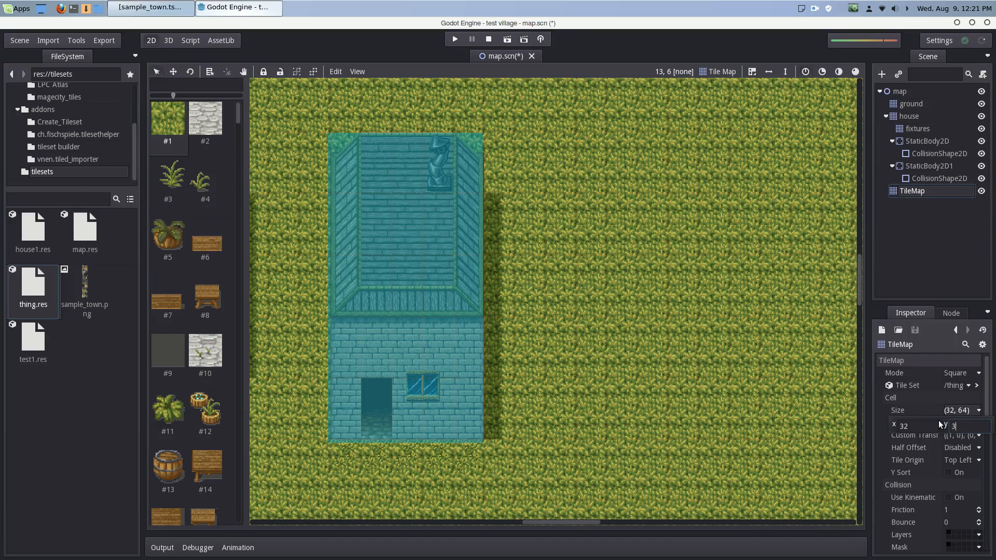
{"action": "type", "text": "2"}
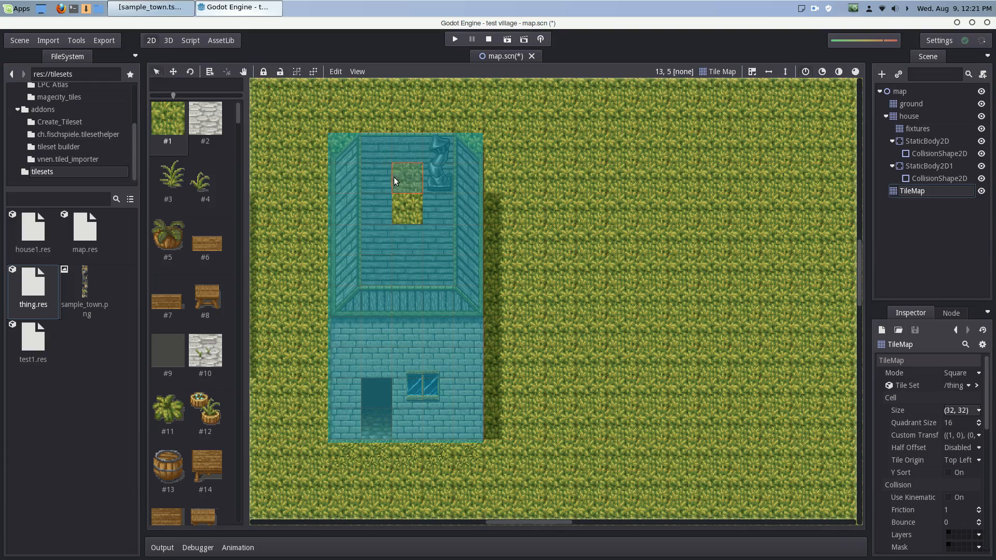
{"action": "mouse_move", "coordinate": [557, 216]}
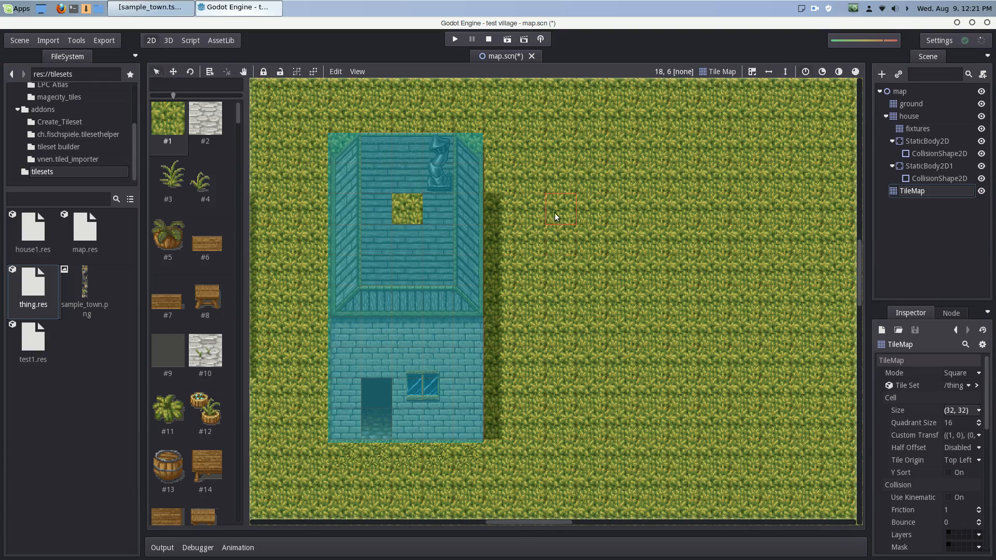